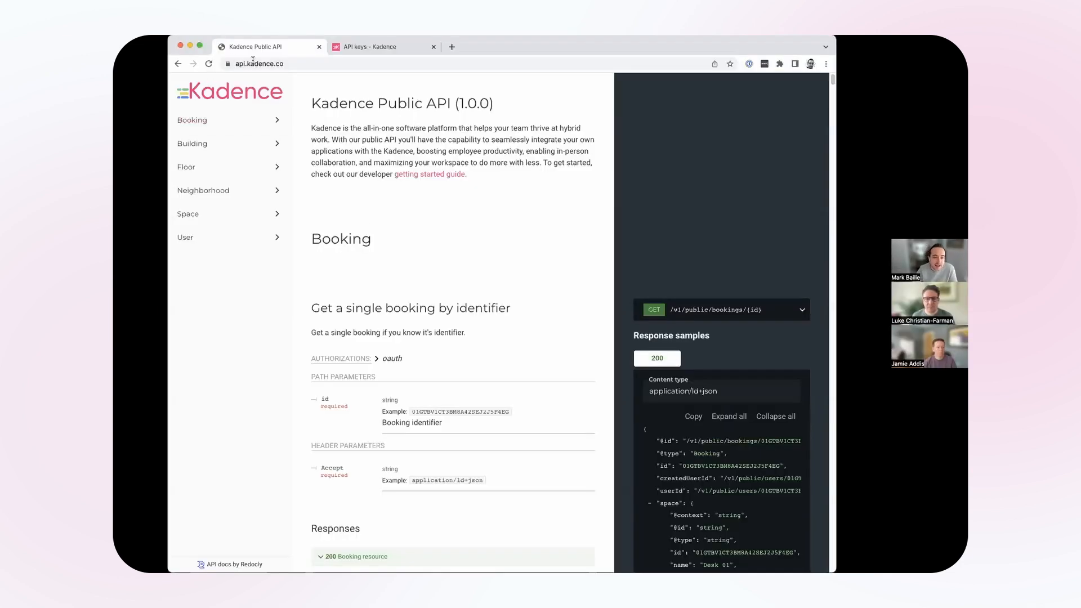
mouse_move(387, 209)
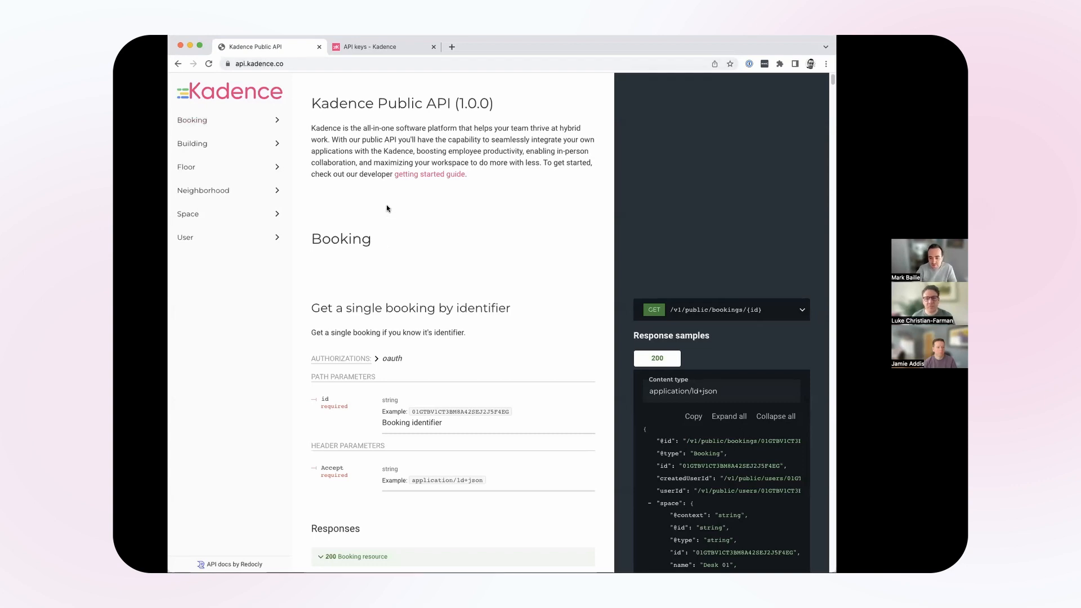
mouse_move(442, 282)
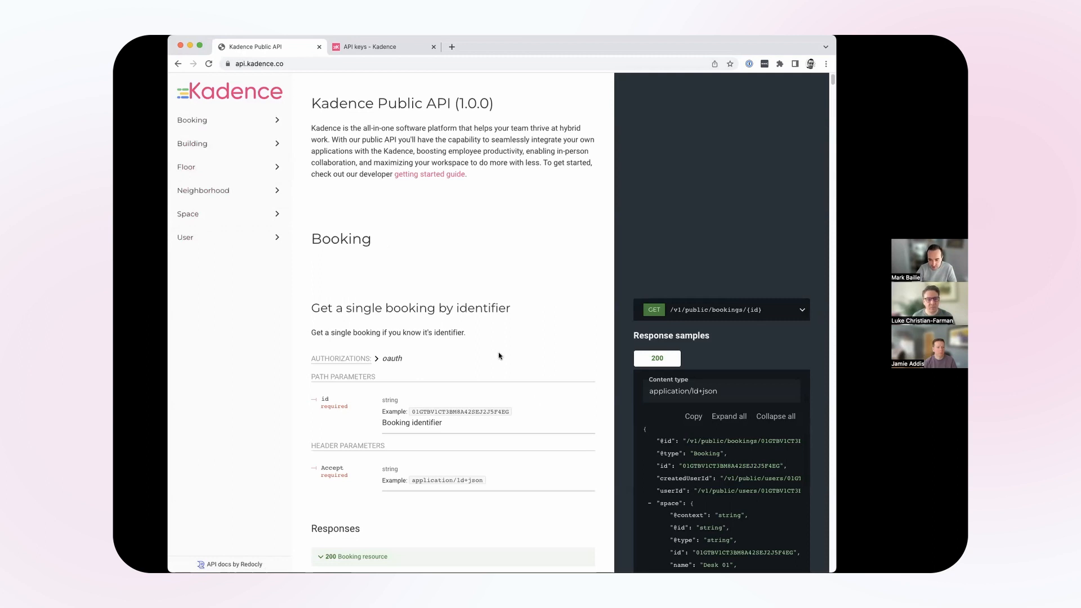
mouse_move(443, 308)
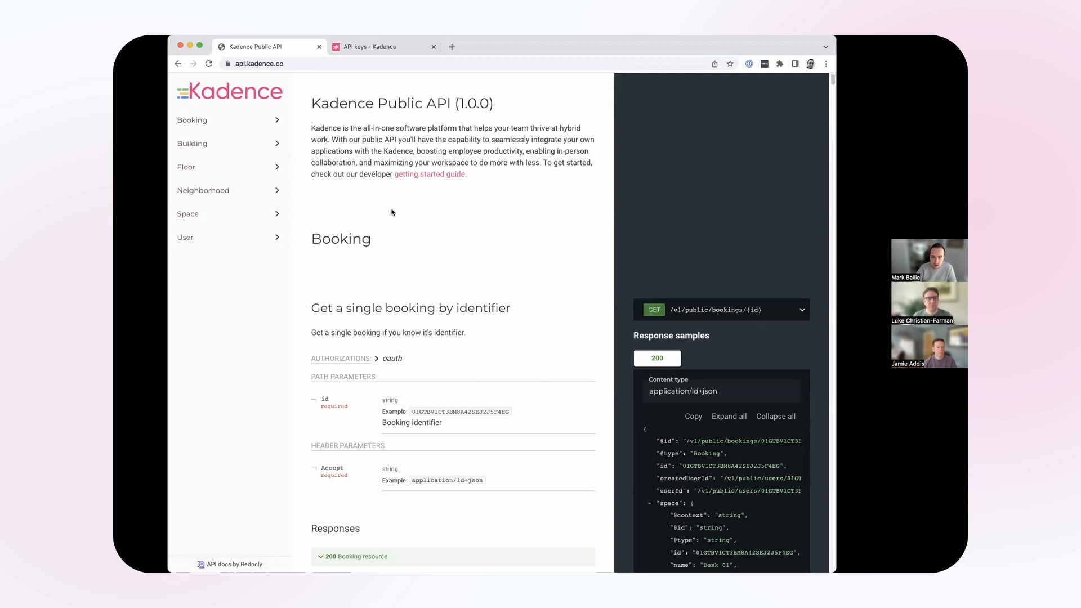
mouse_move(429, 173)
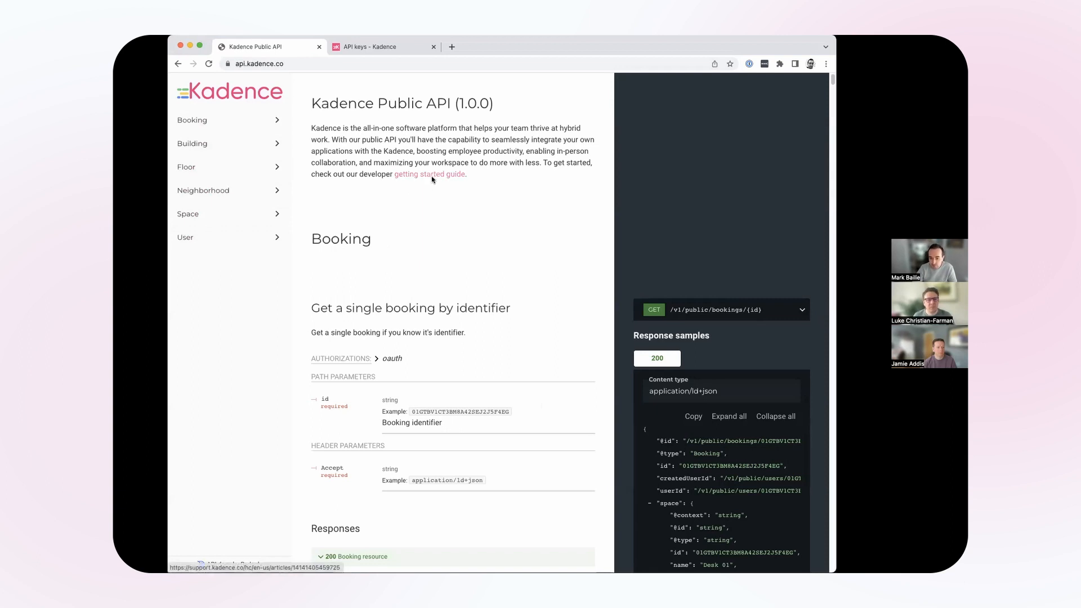
mouse_move(447, 195)
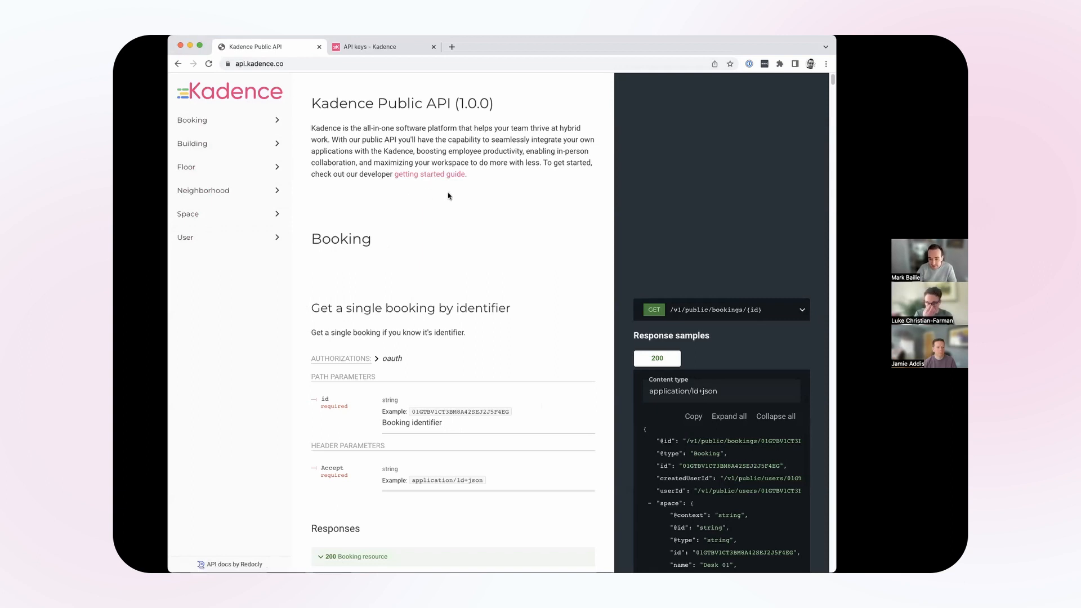
mouse_move(446, 182)
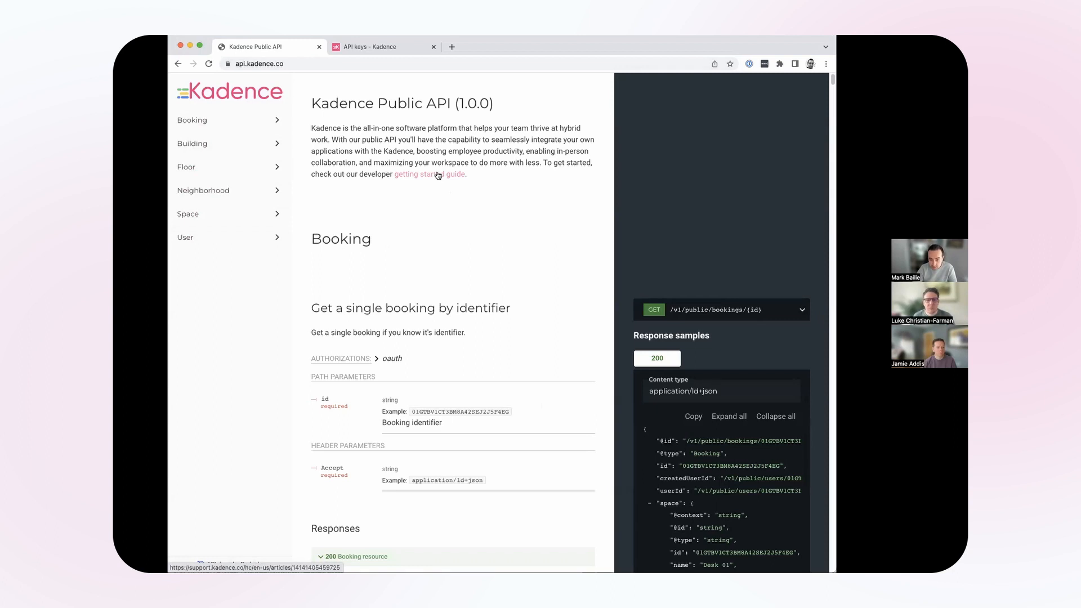
- Read the Getting Started guide's Authentication, Quick Start and help sections, then return to the top
click(429, 173)
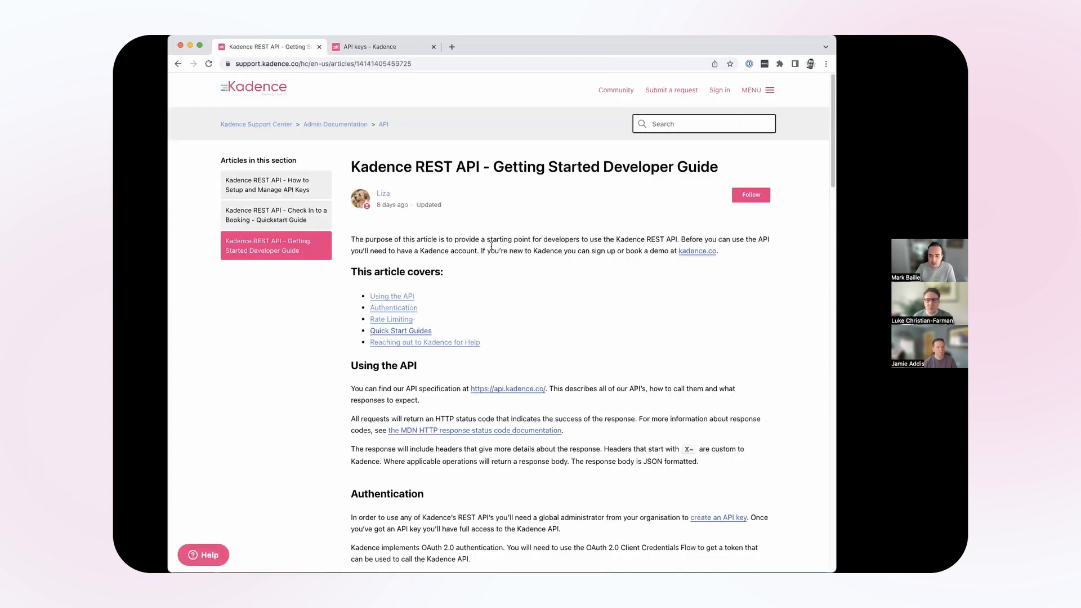
scroll(down, 3)
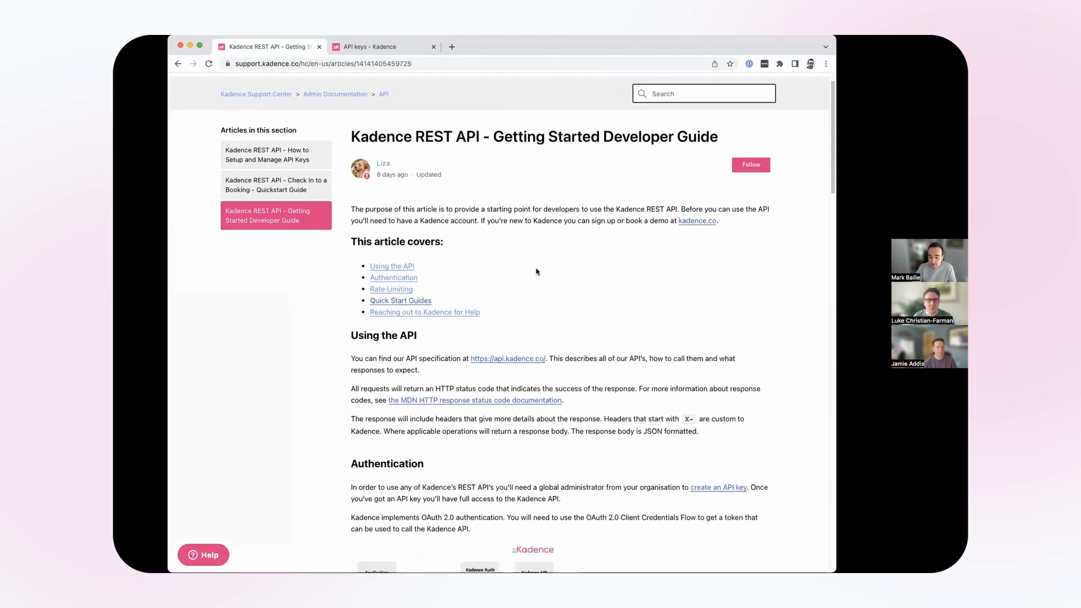
scroll(down, 3)
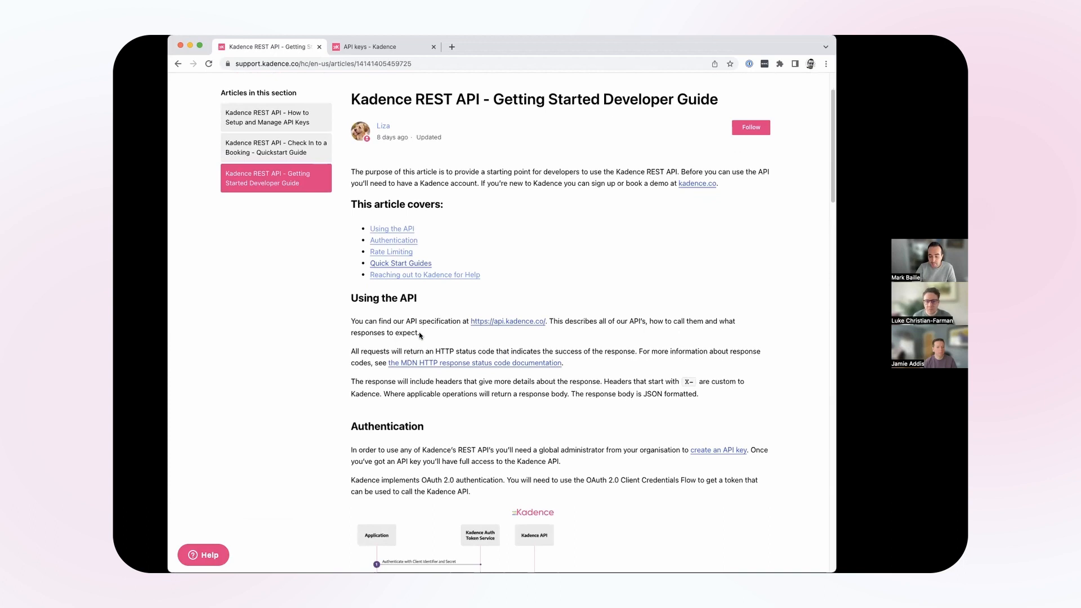
scroll(down, 3)
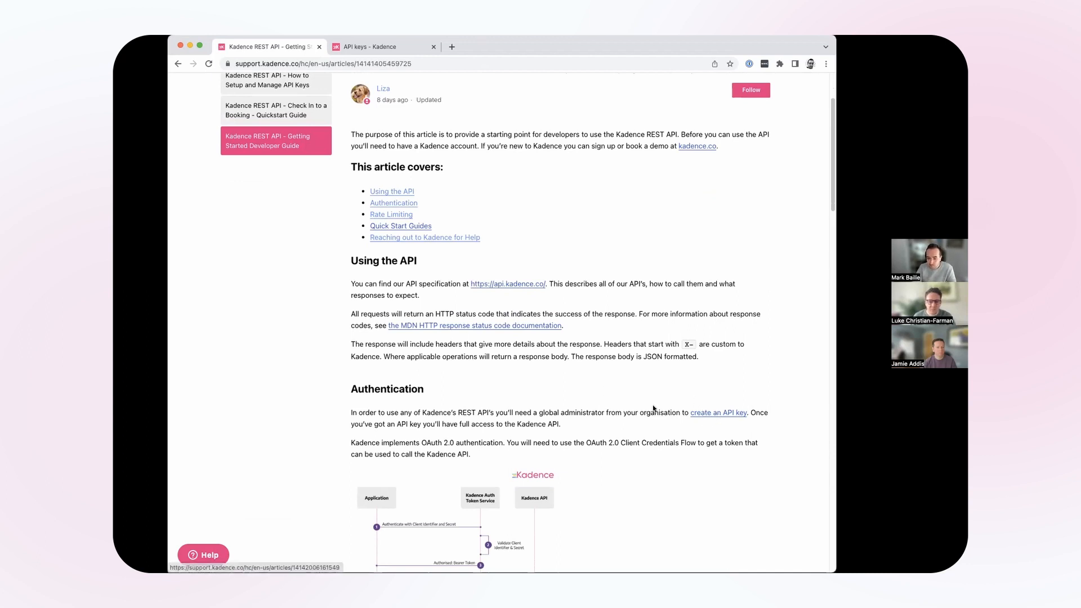
scroll(down, 3)
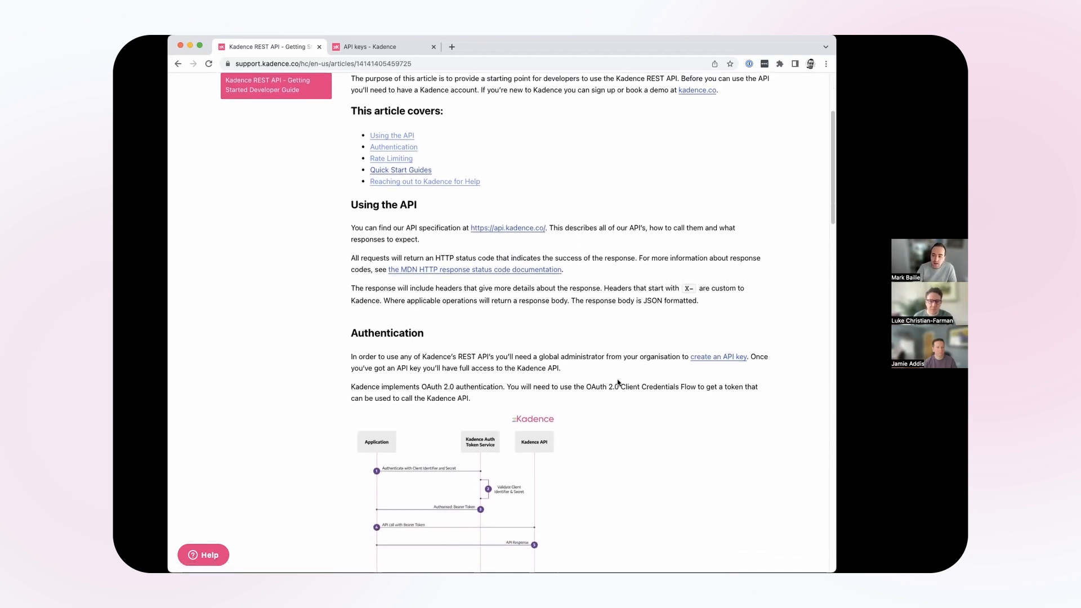
scroll(down, 3)
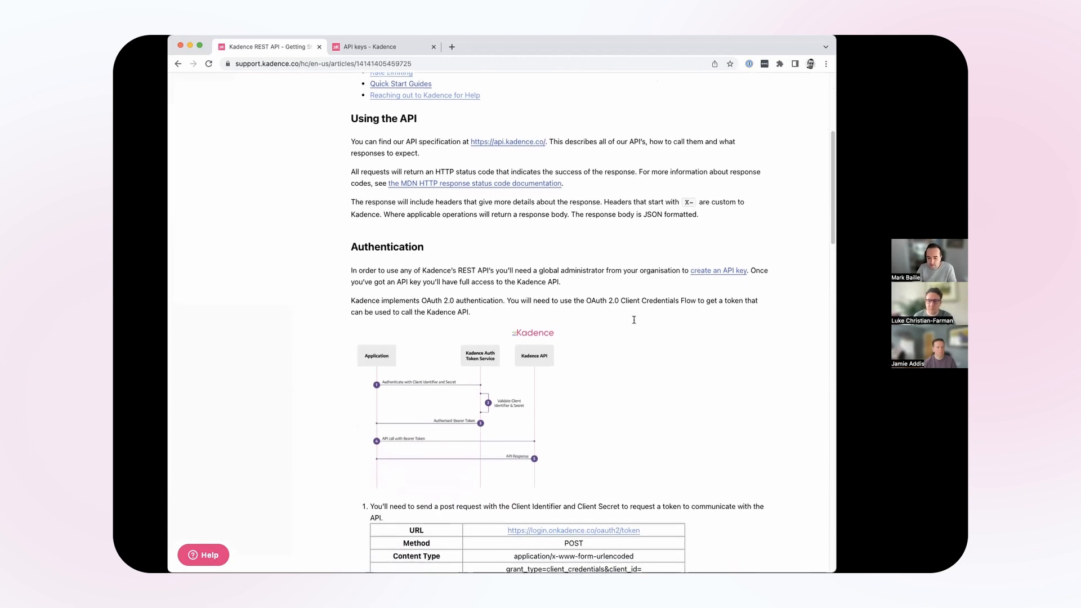
scroll(down, 3)
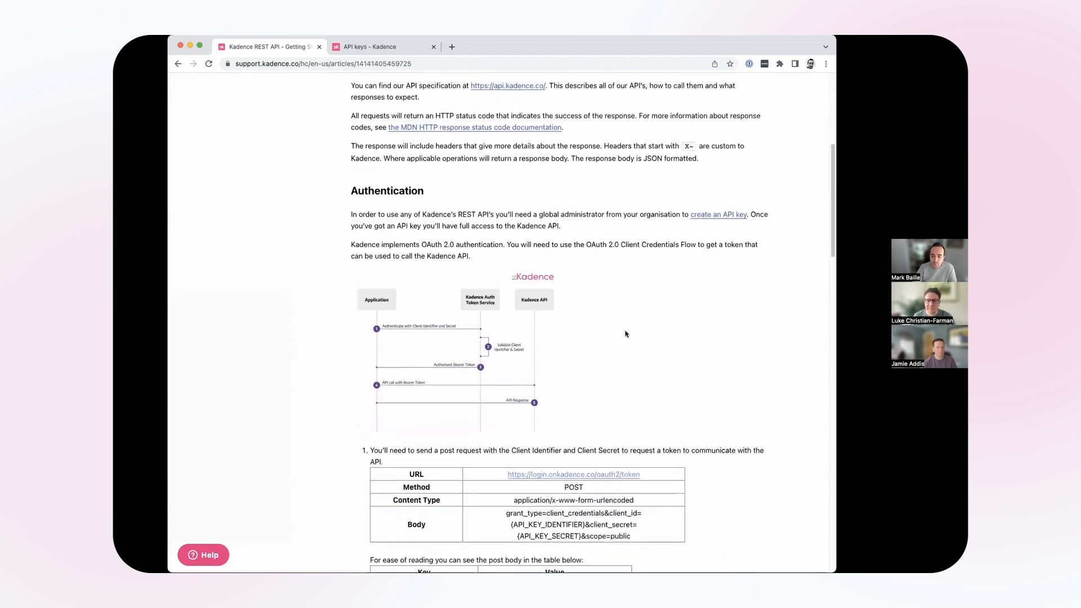
scroll(down, 3)
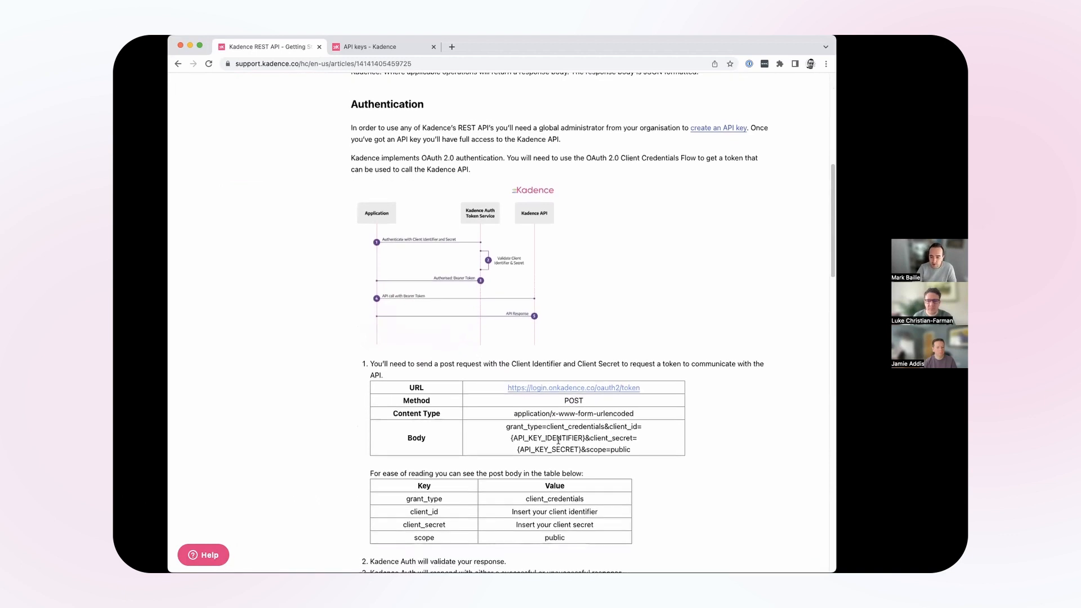
scroll(down, 3)
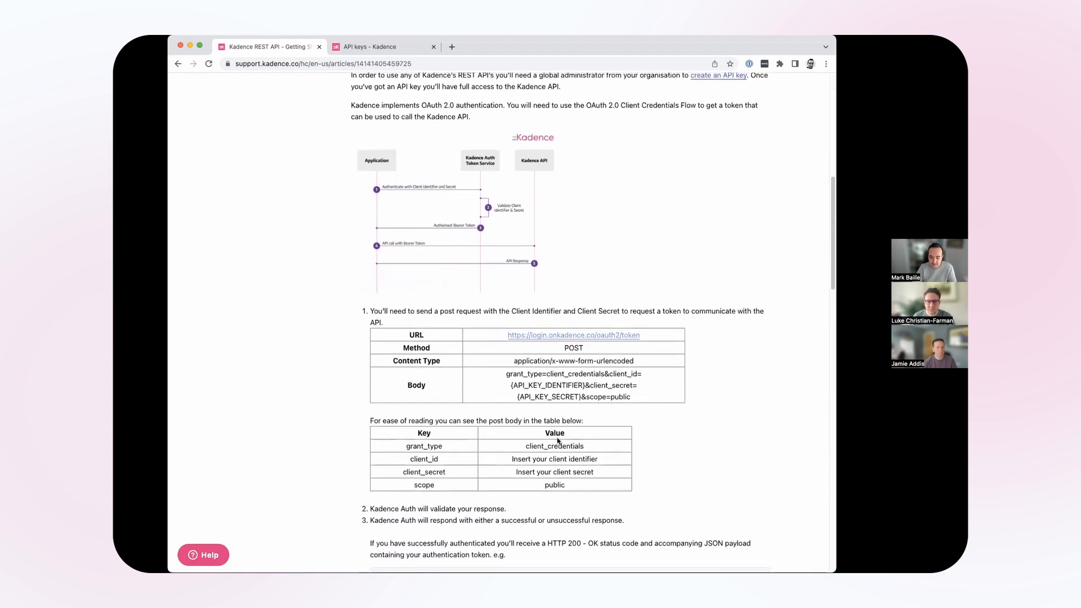
scroll(down, 3)
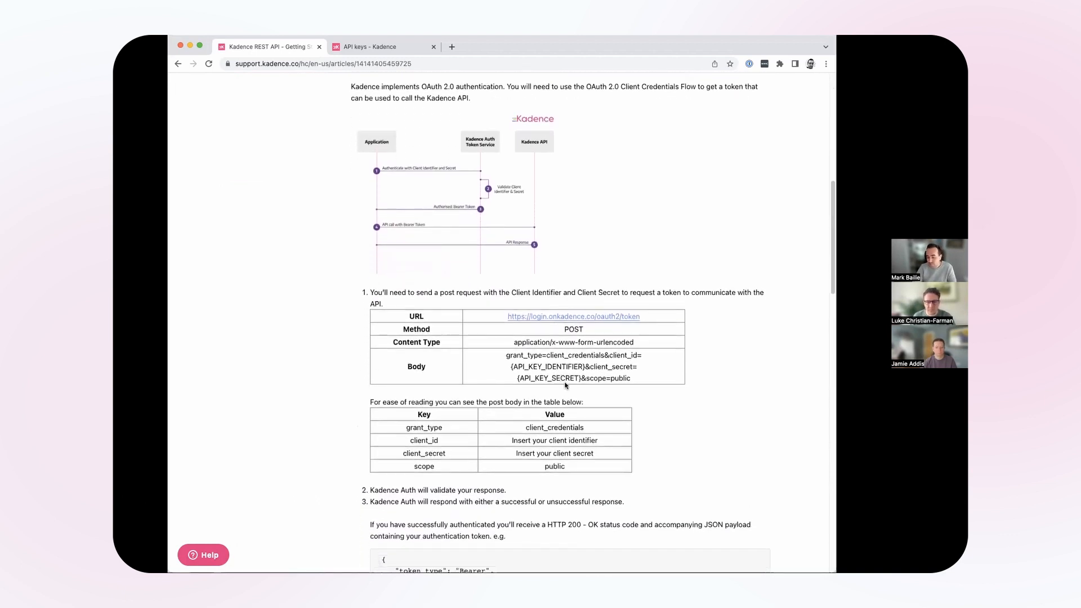
scroll(down, 3)
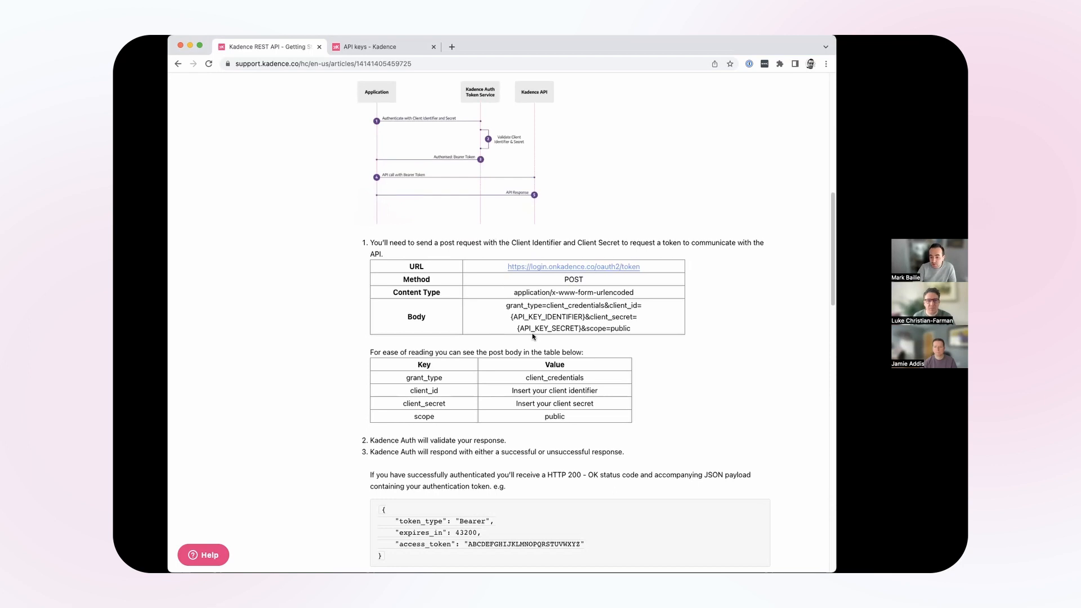
mouse_move(536, 362)
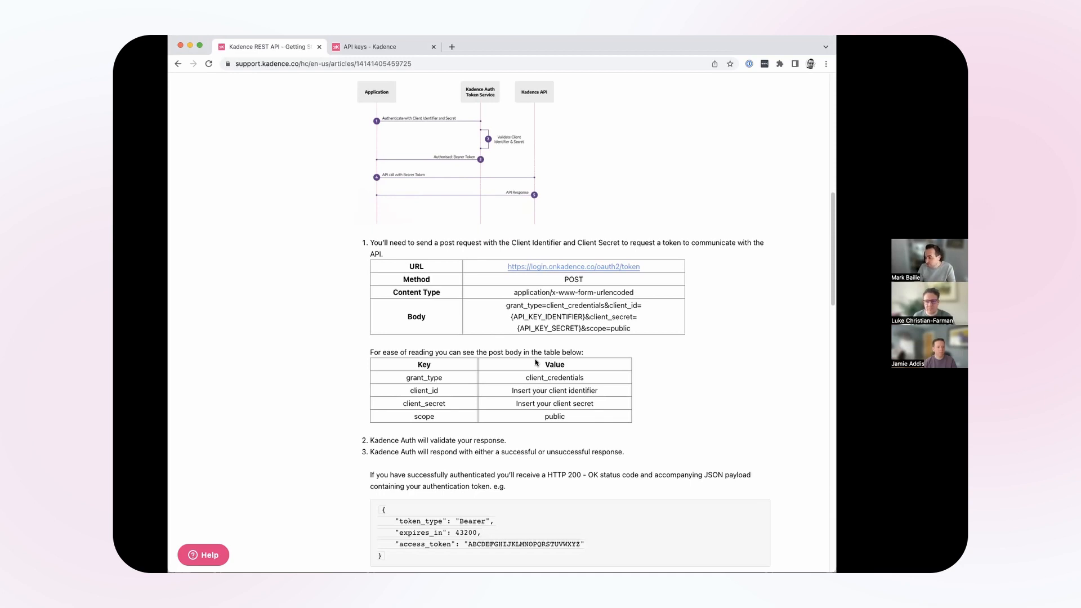
scroll(down, 3)
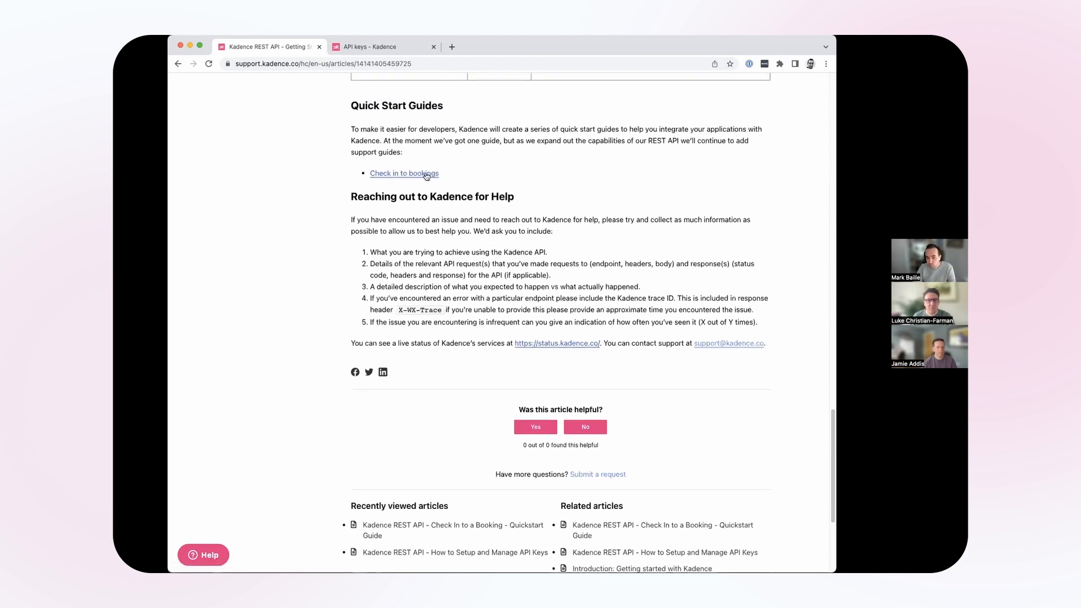
mouse_move(470, 149)
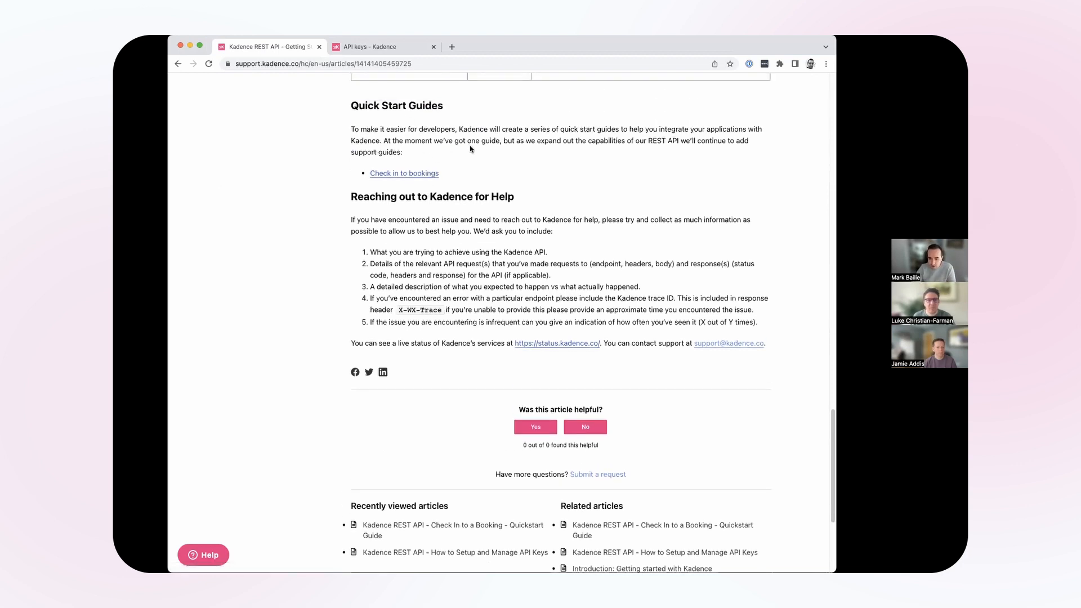
scroll(up, 3)
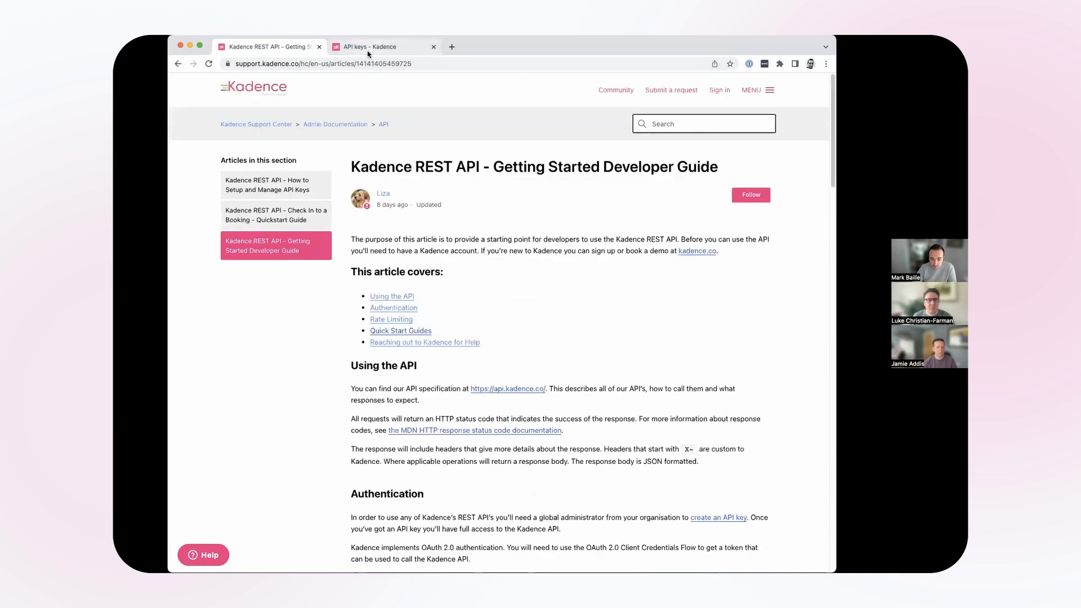
- Start a new API key named 'Mark Sample Key' with description 'Mark's Key' in Settings > API keys
click(369, 46)
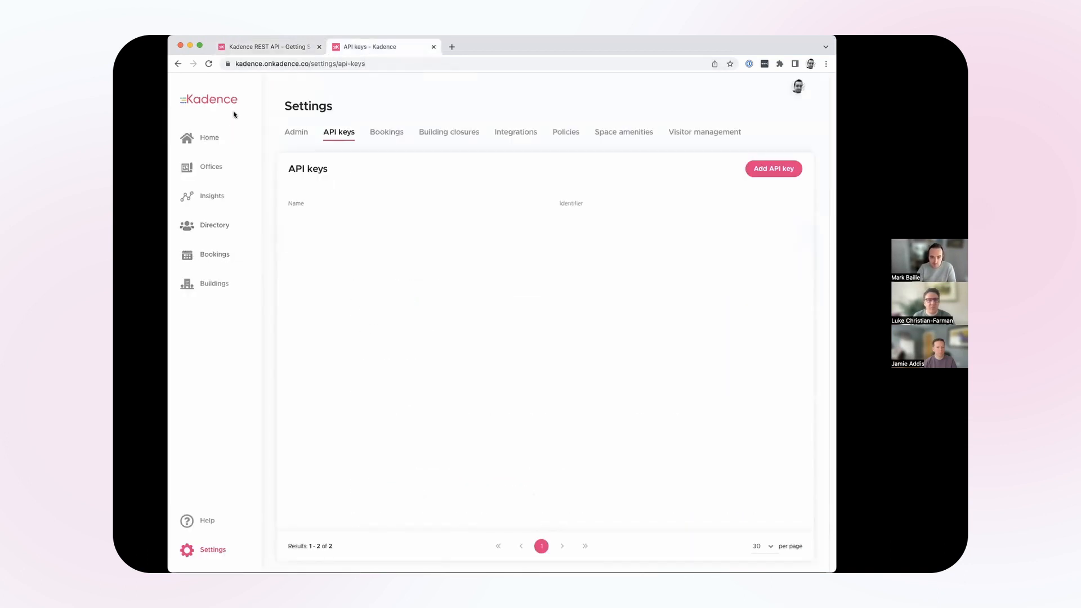
mouse_move(262, 314)
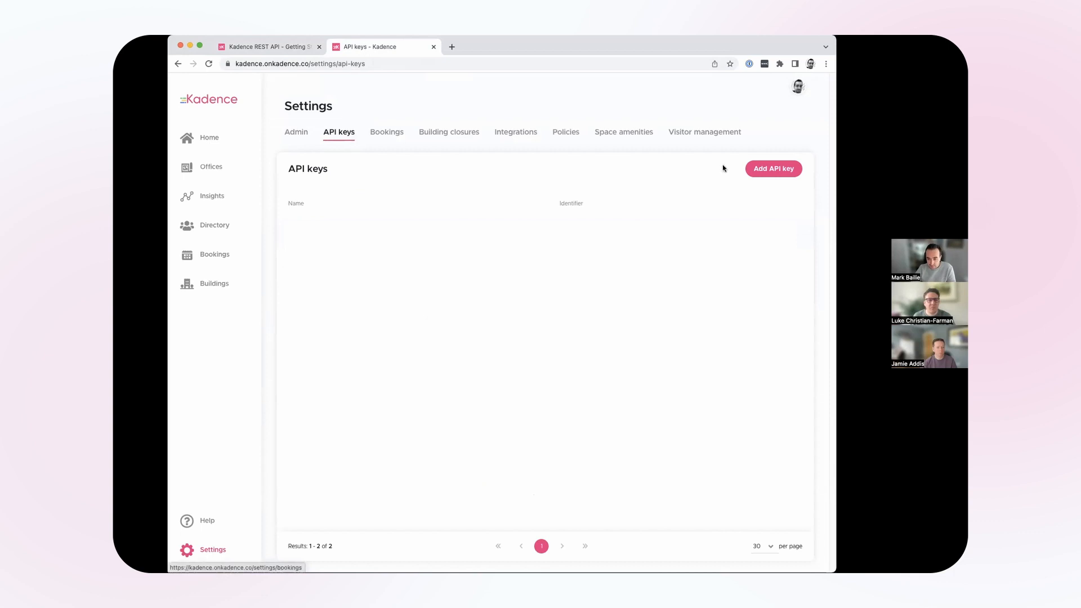
mouse_move(773, 169)
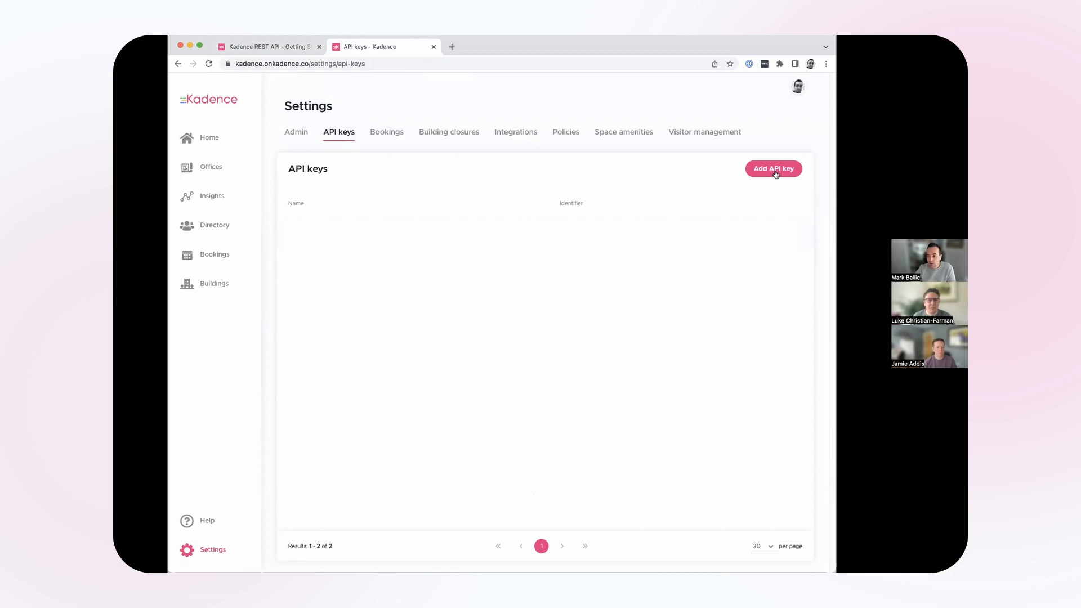
click(774, 168)
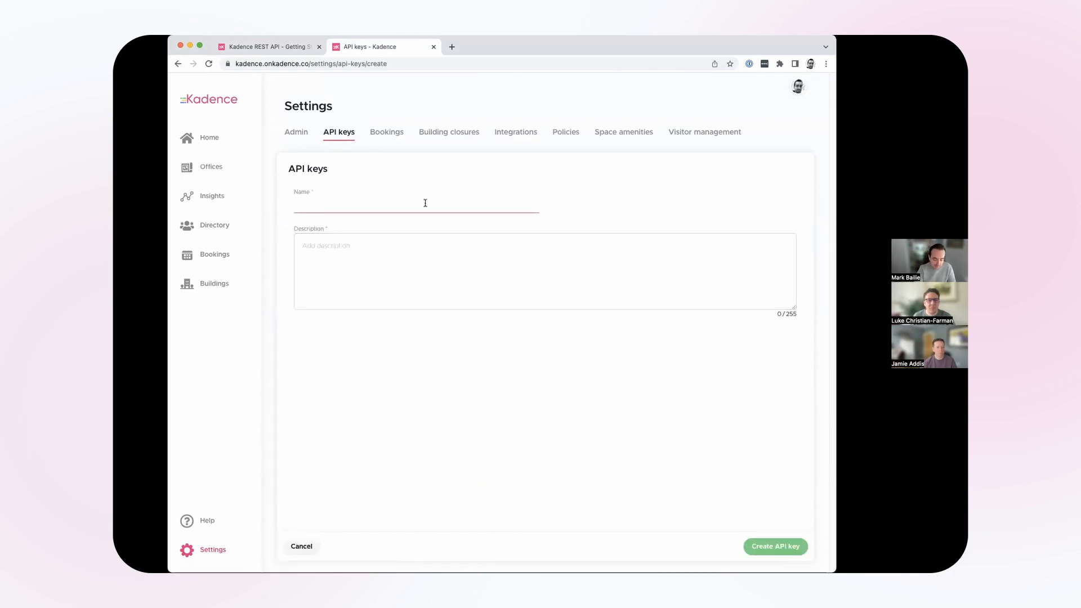
text(M)
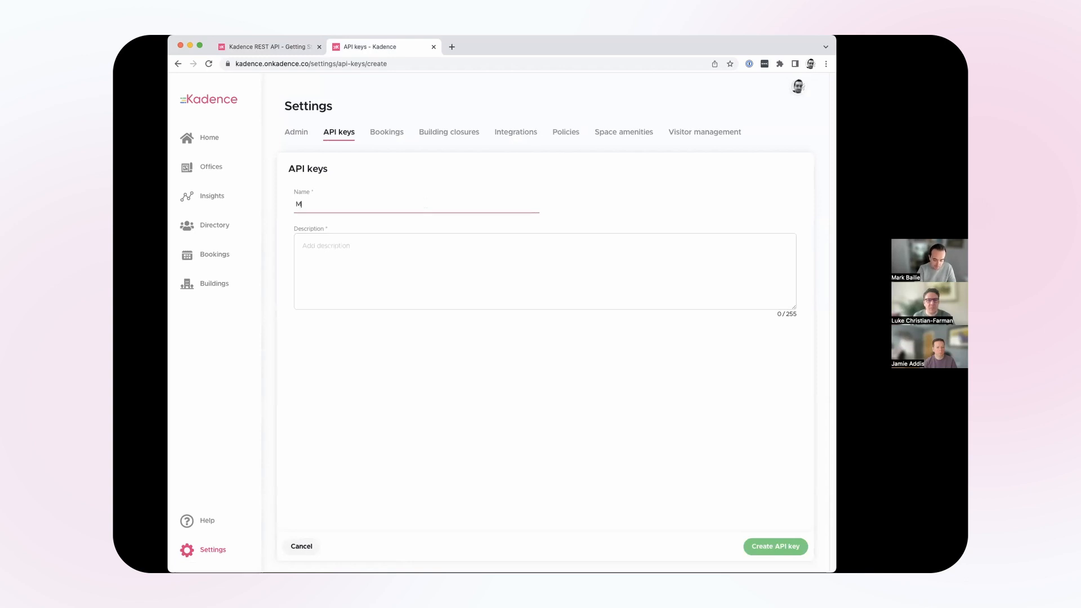
text(ark Sample Key)
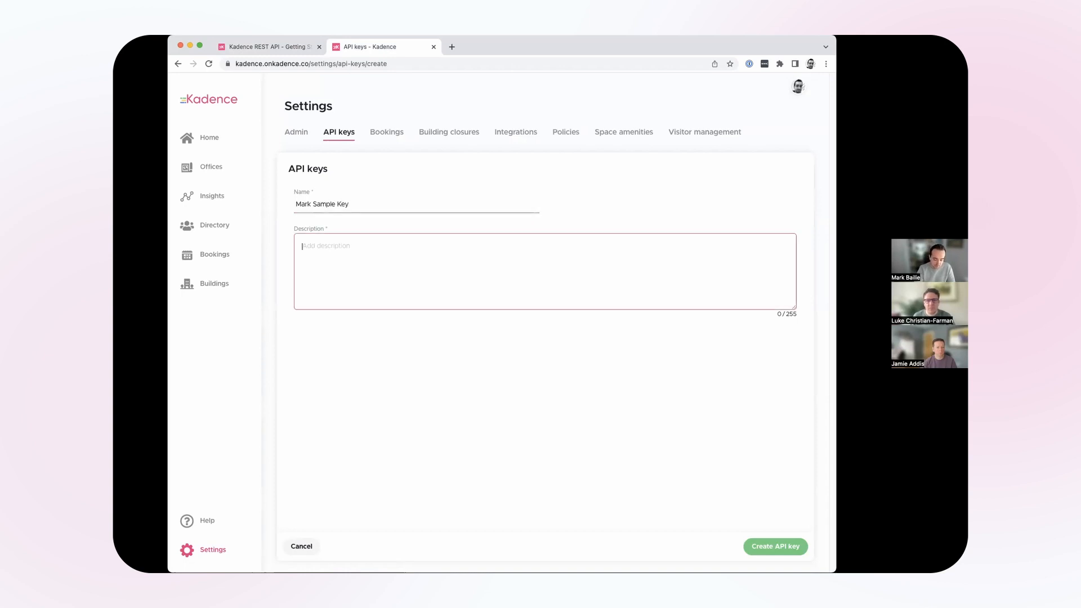
text(Mark's Key)
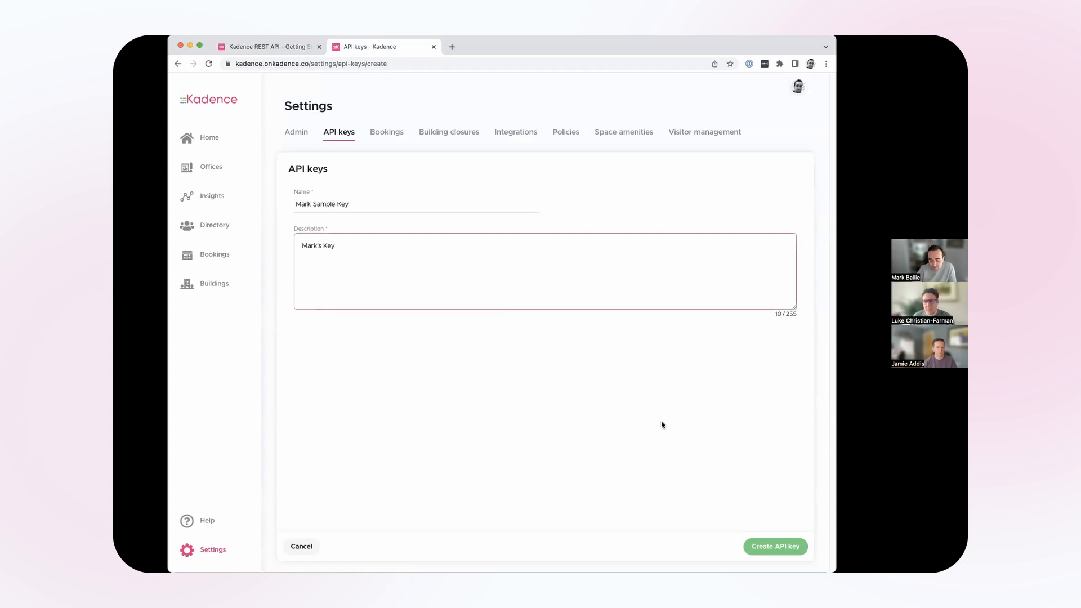
mouse_move(693, 462)
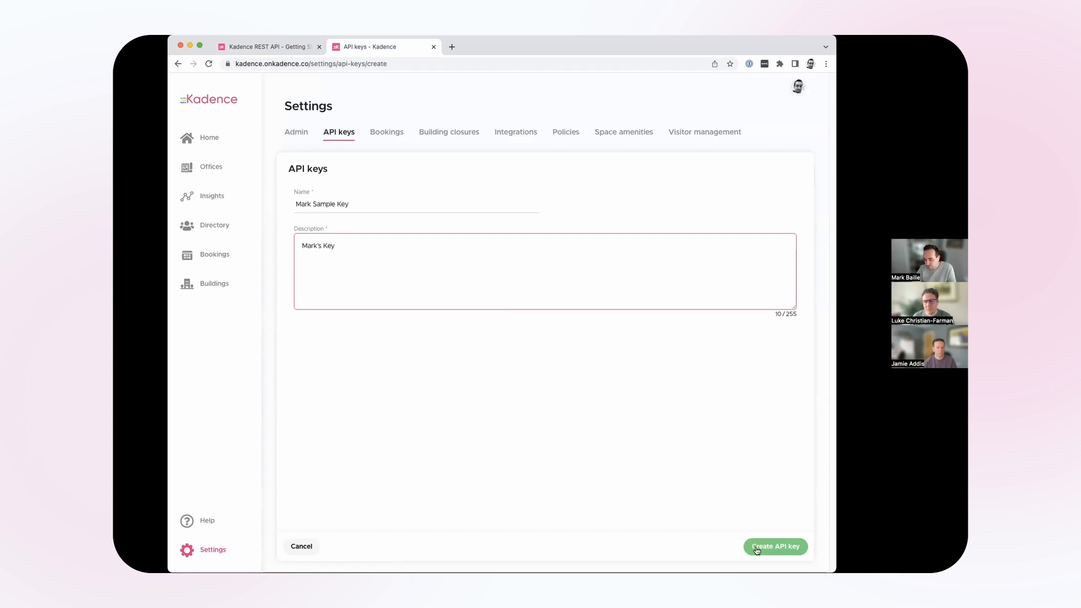
- Create the 'Mark Sample Key' API key
click(775, 546)
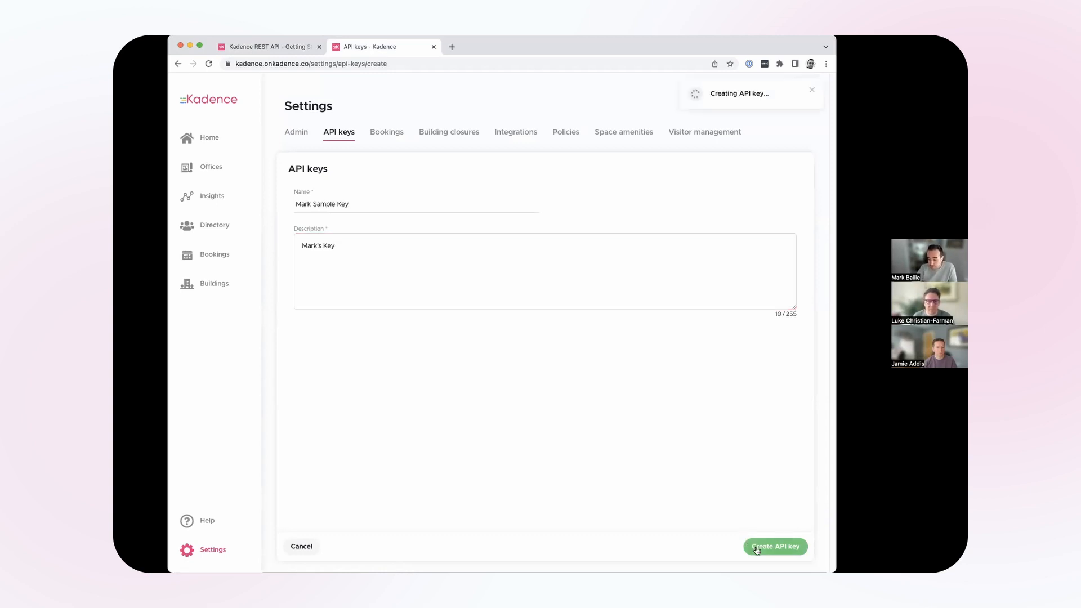
click(773, 546)
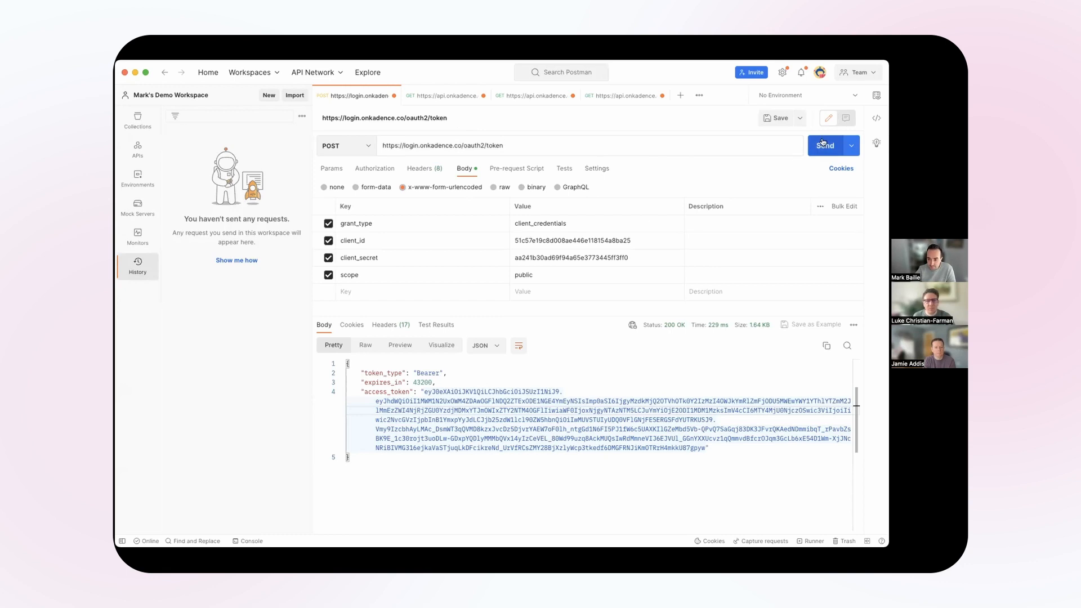
- Send the POST oauth2/token request and select the returned access_token value
click(825, 145)
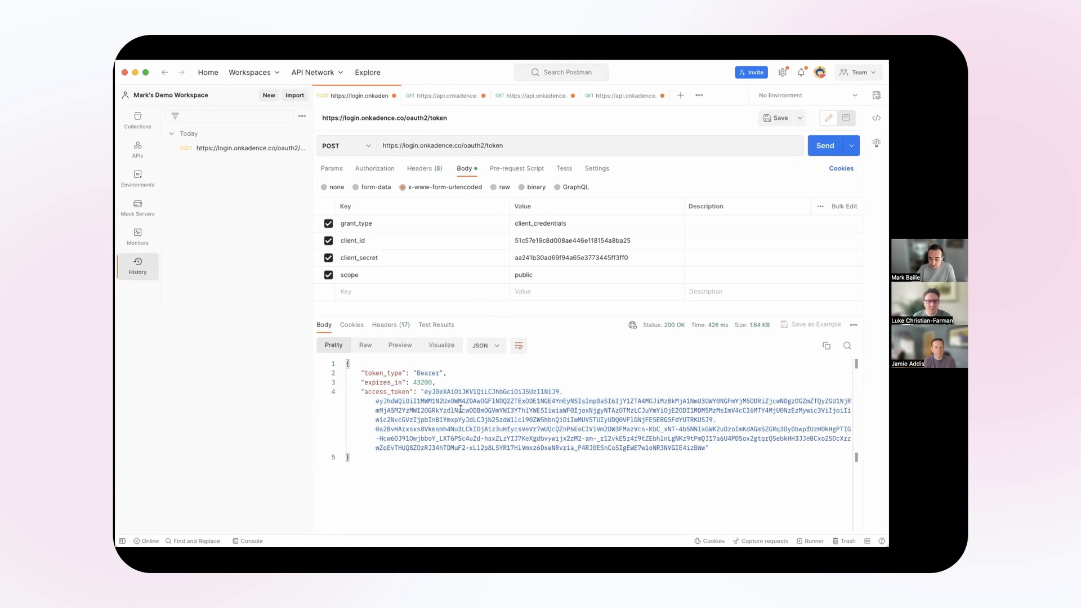
mouse_move(702, 448)
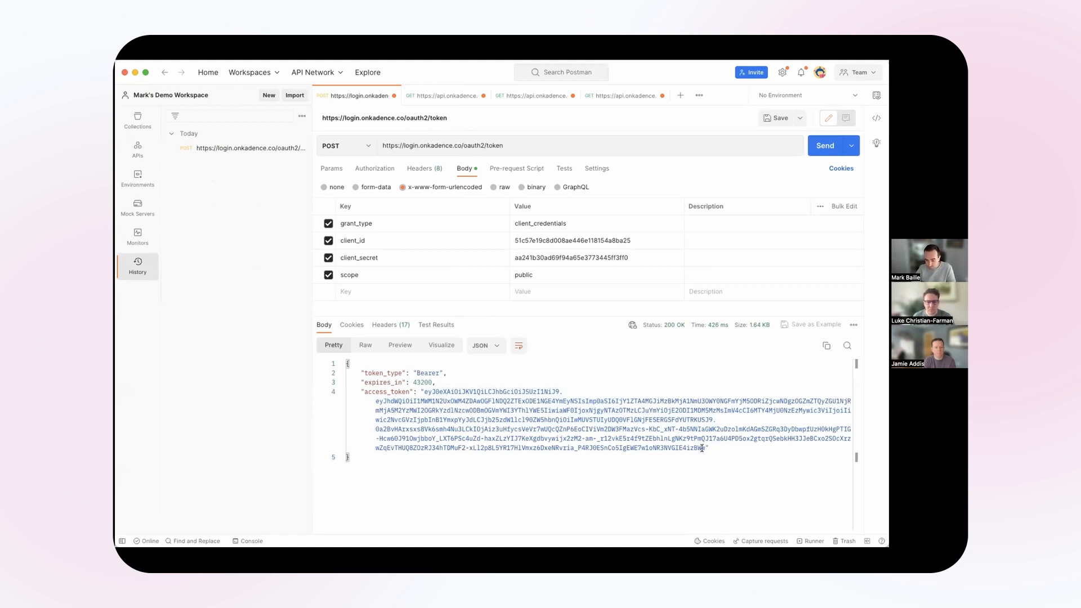
drag(663, 429, 703, 451)
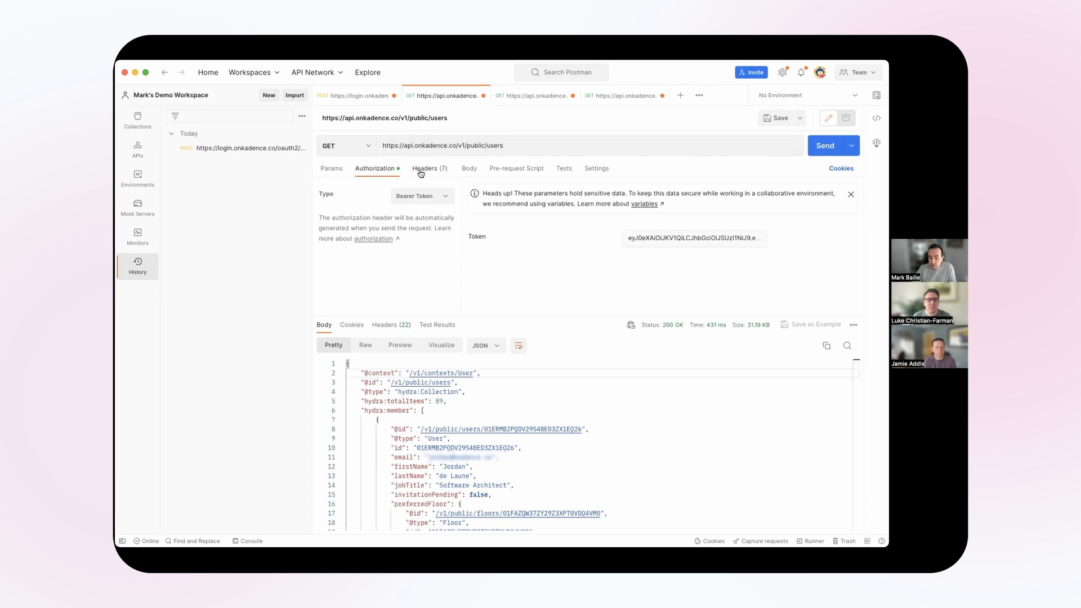
mouse_move(602, 208)
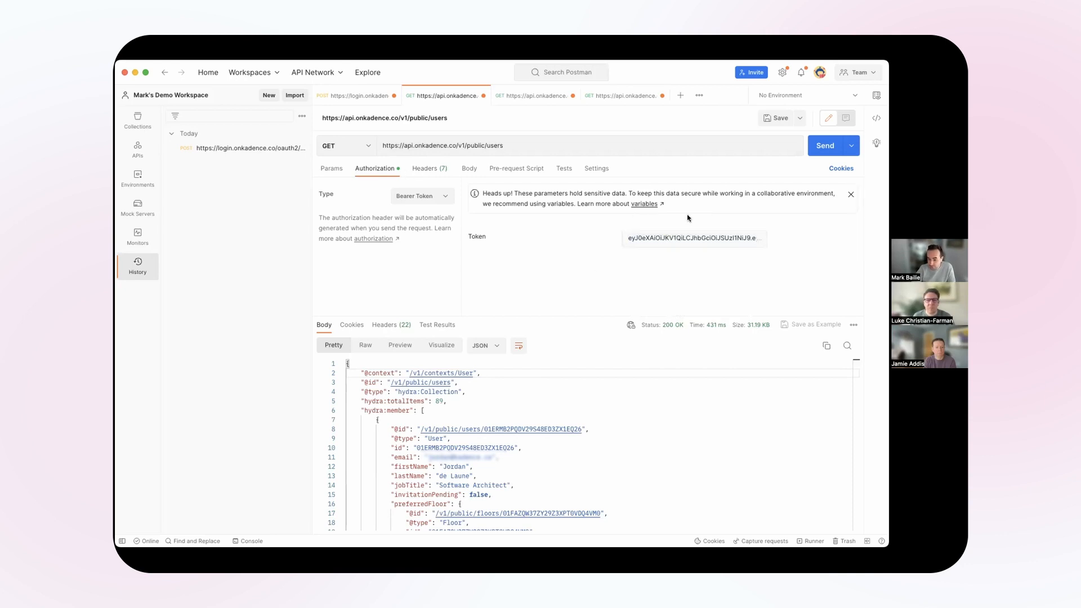
- Send the bearer-authorised GET /v1/public/users request and review the returned user records
click(331, 167)
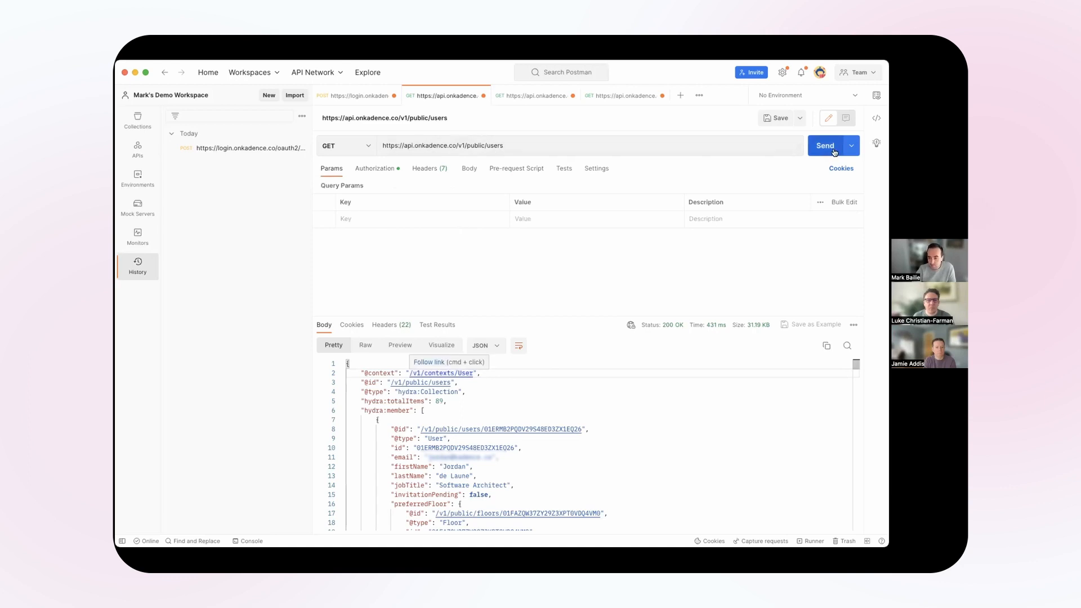
click(825, 145)
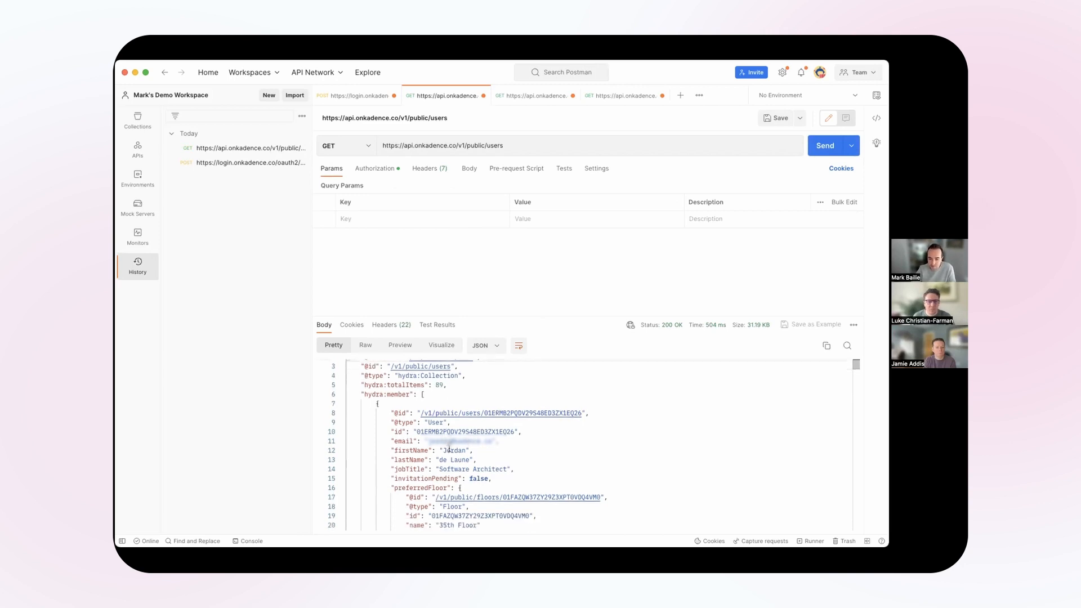
scroll(down, 3)
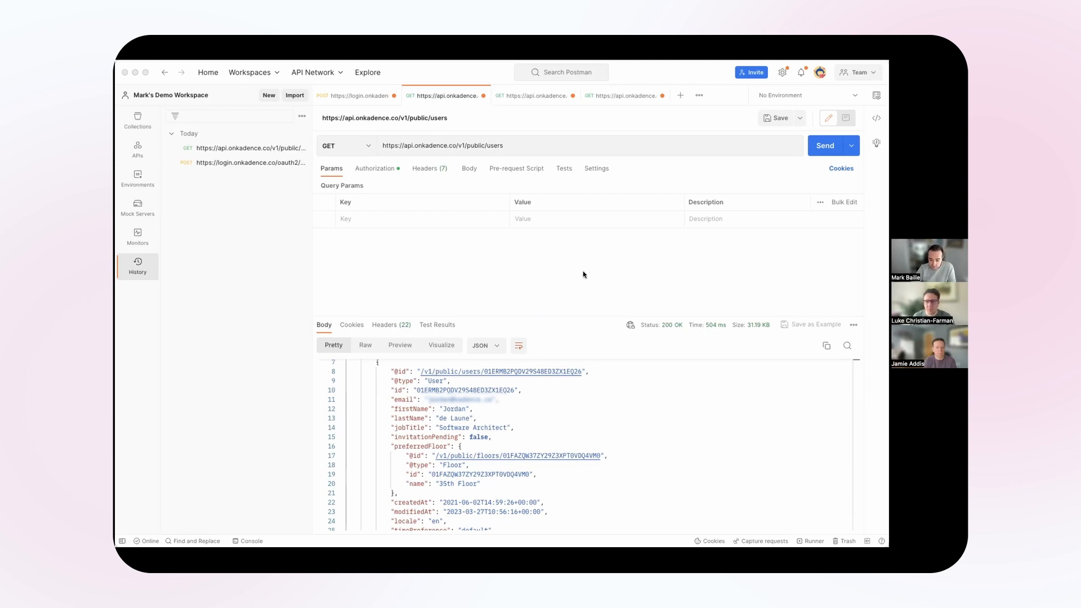
click(527, 145)
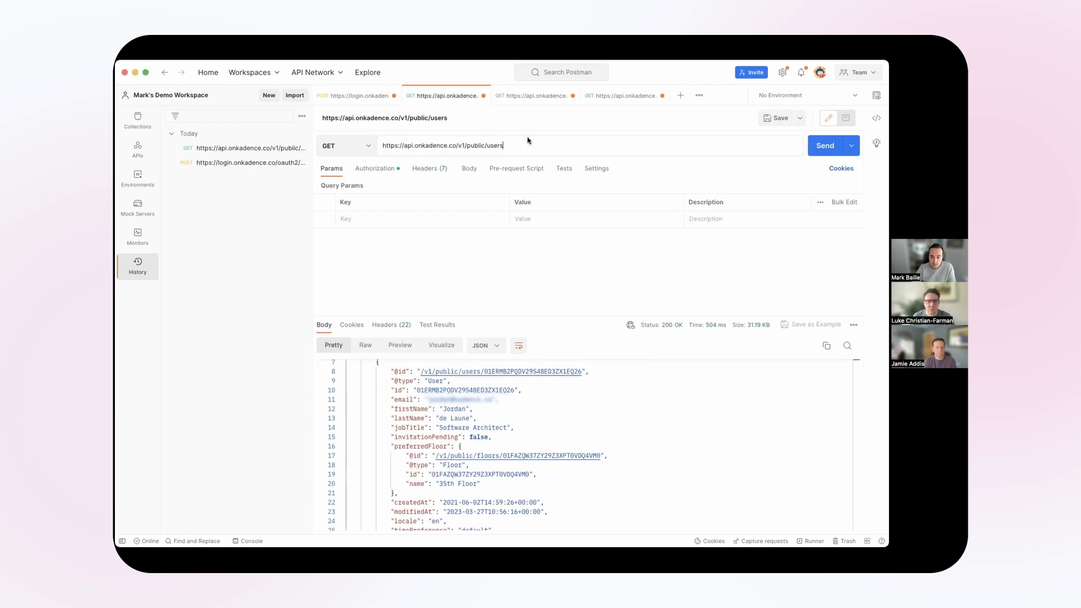
mouse_move(536, 147)
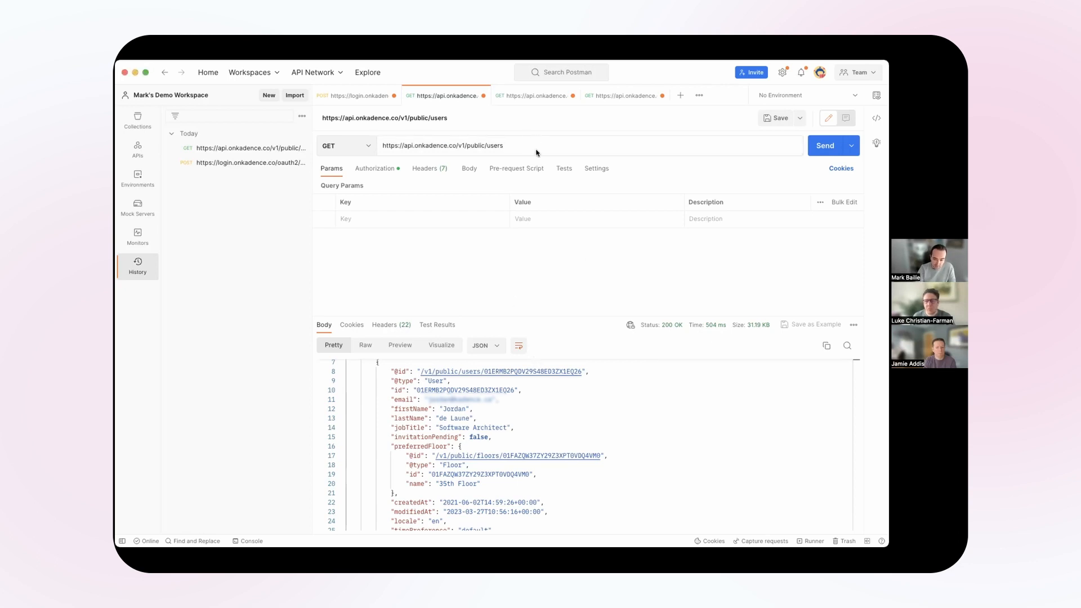
text(?)
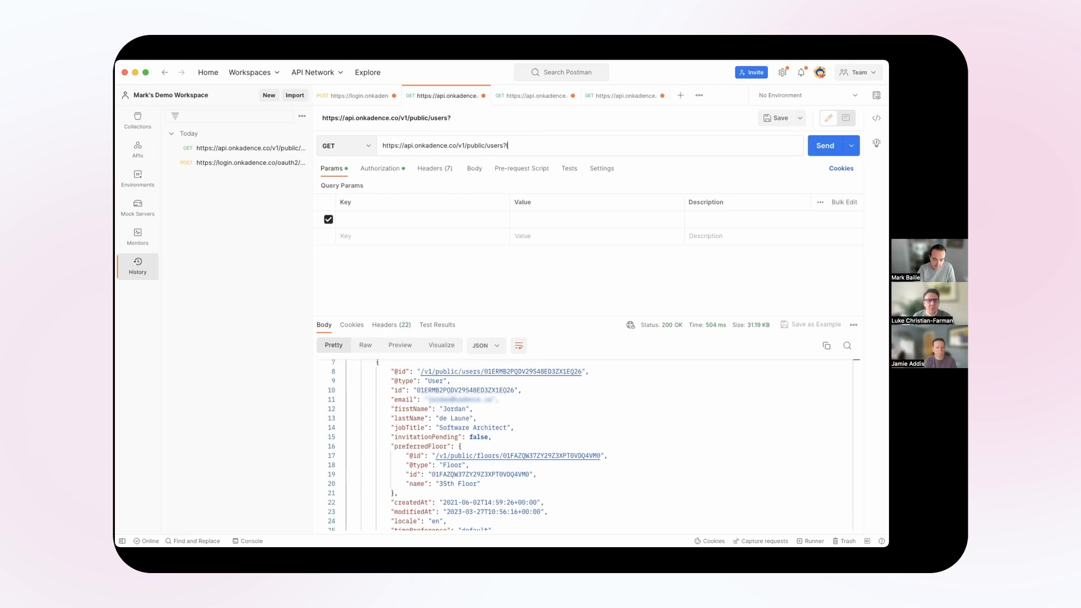
text(lastName)
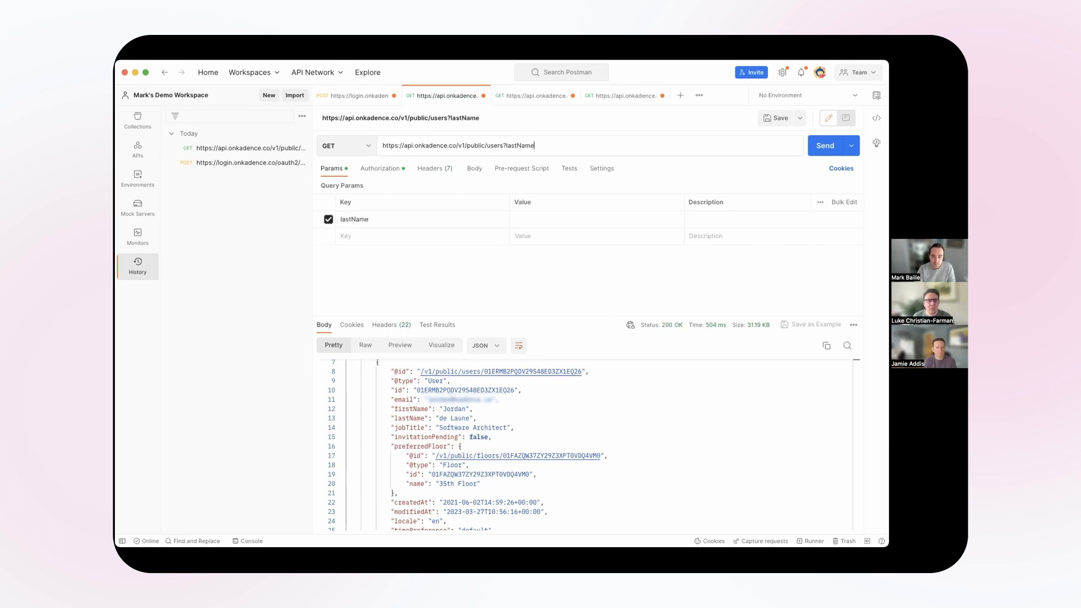
text(Bailie)
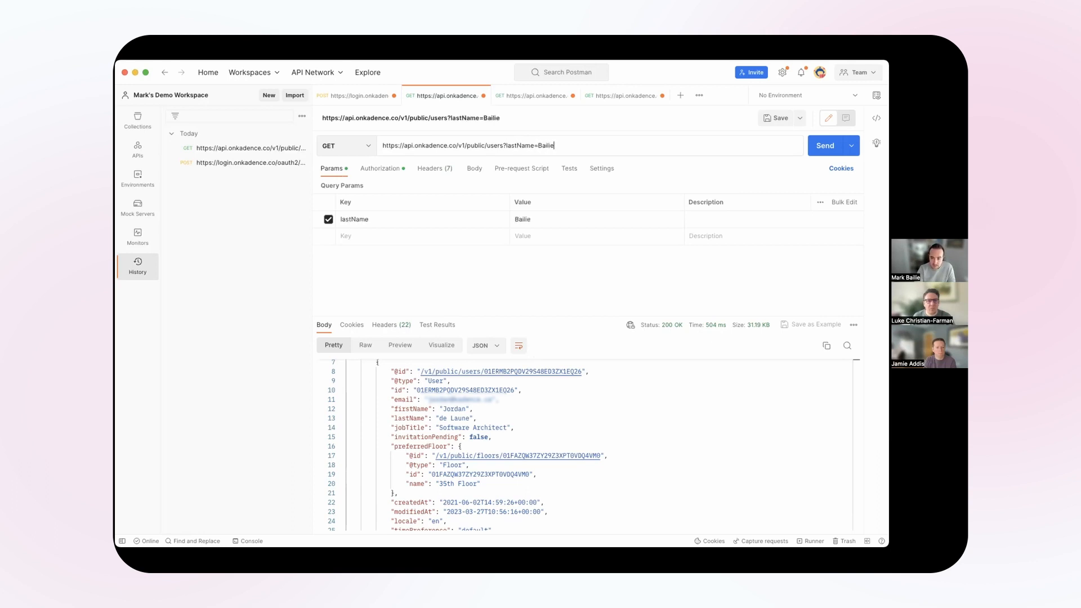
click(825, 145)
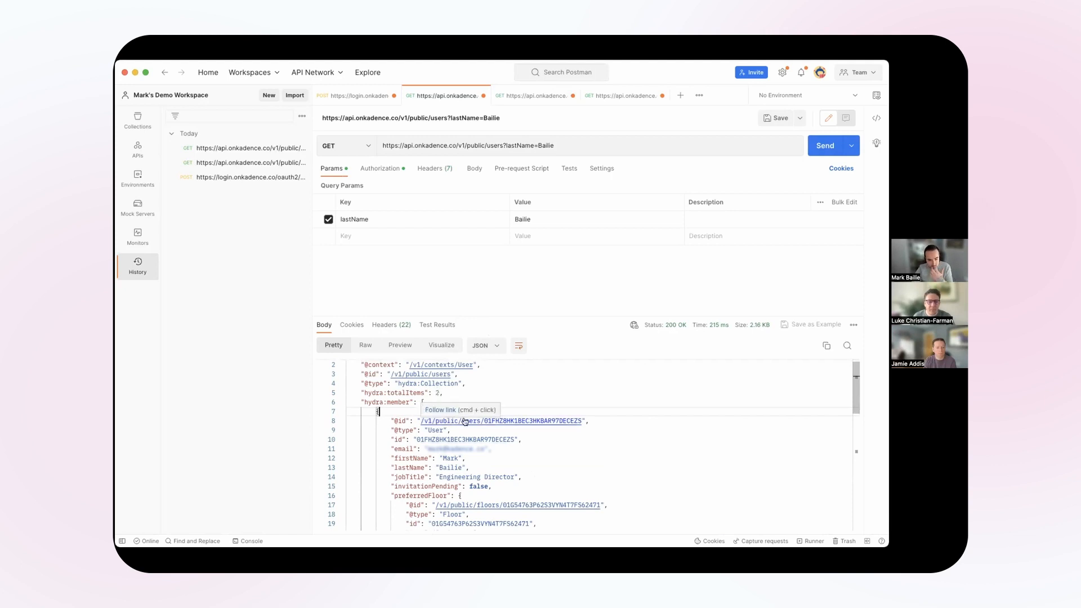
scroll(down, 3)
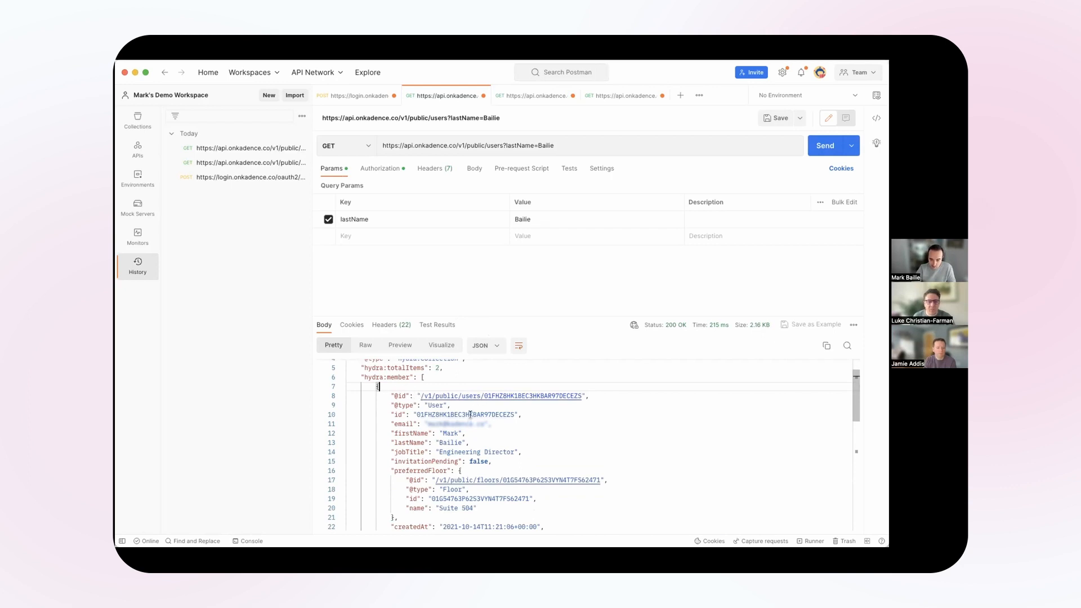
- Send the bookings request for user ID 01FHZ8HK1BEC3HKBAR97DECEZS and inspect its headers
double_click(467, 414)
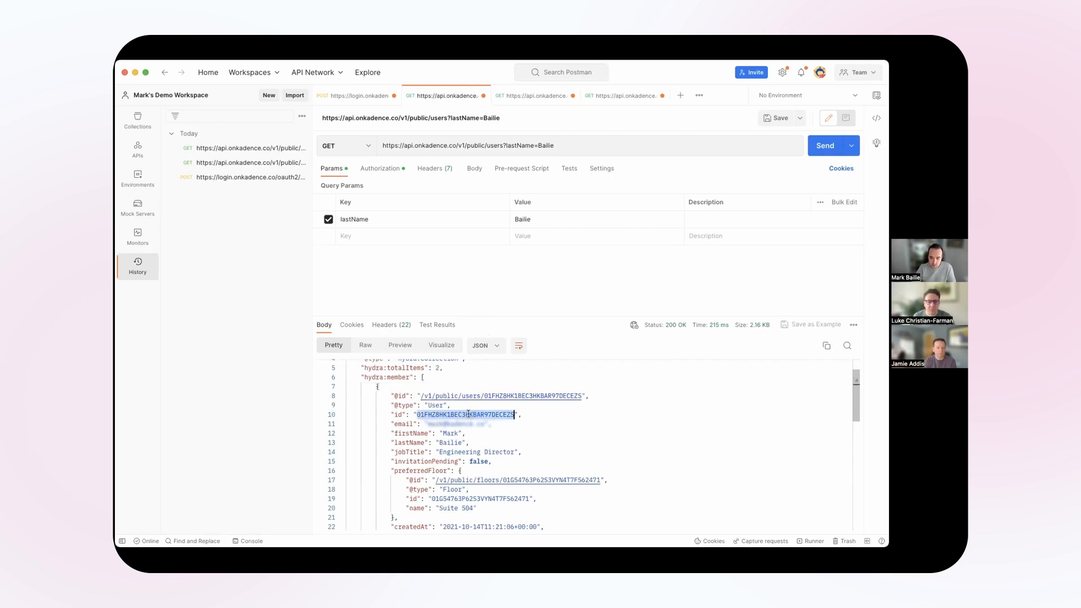
click(534, 95)
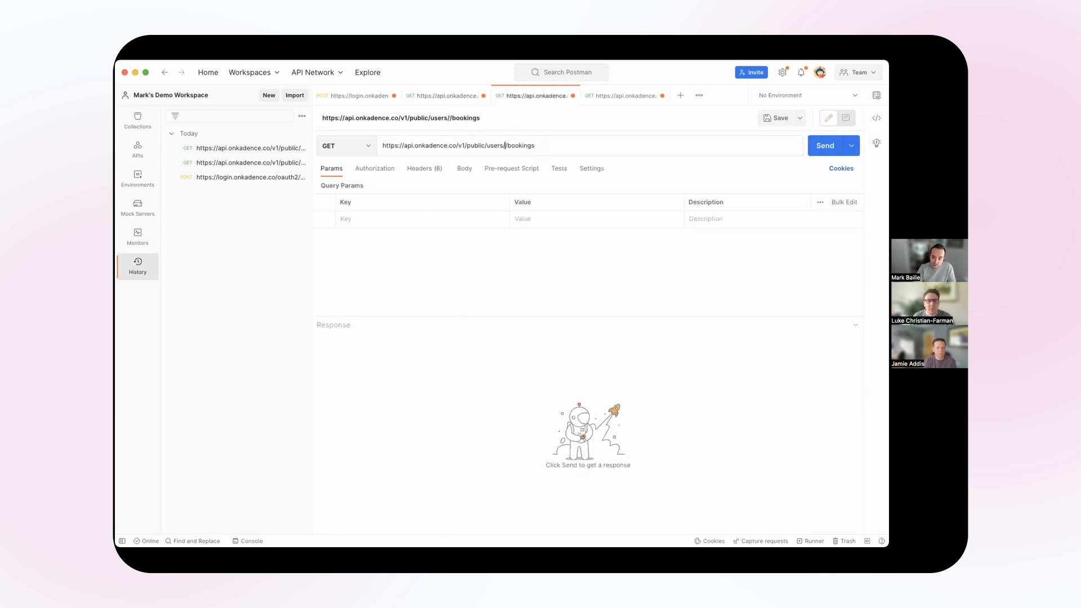
text(01FHZ8HK1BEC3HKBAR97DECEZS)
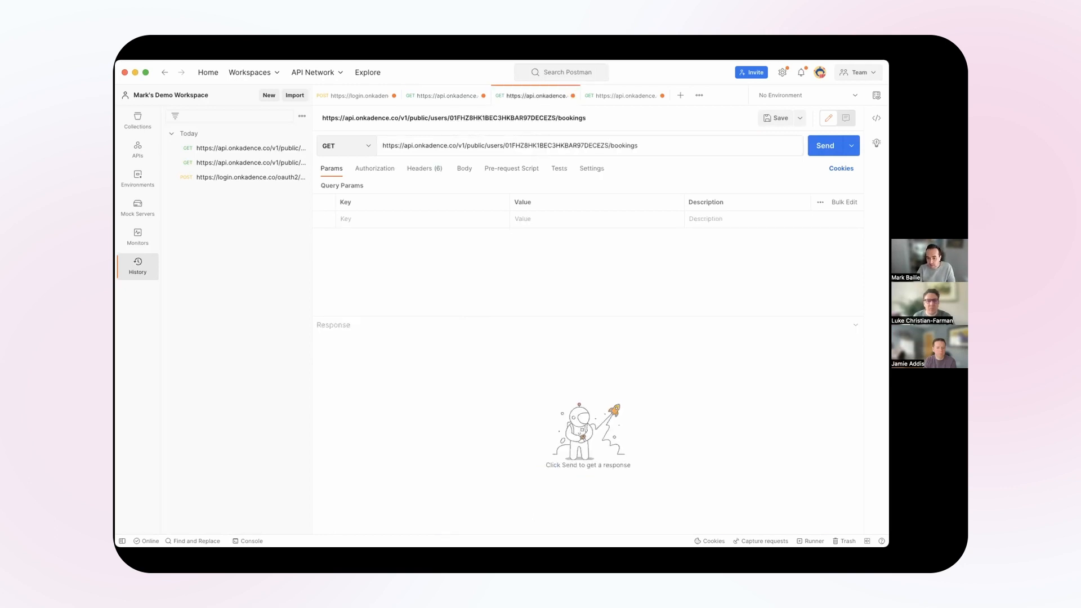
click(825, 145)
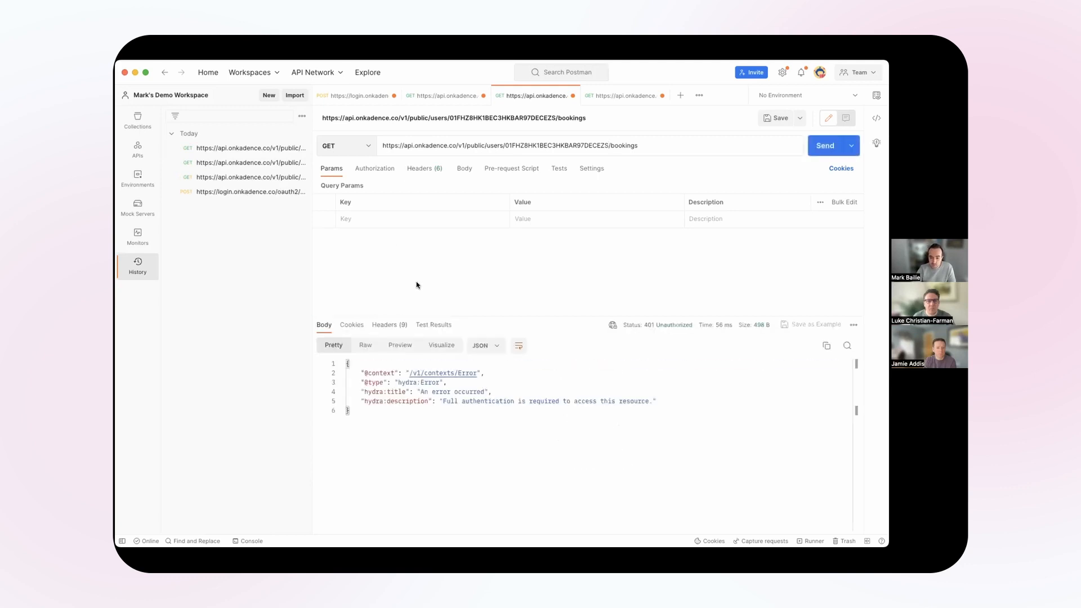
click(420, 168)
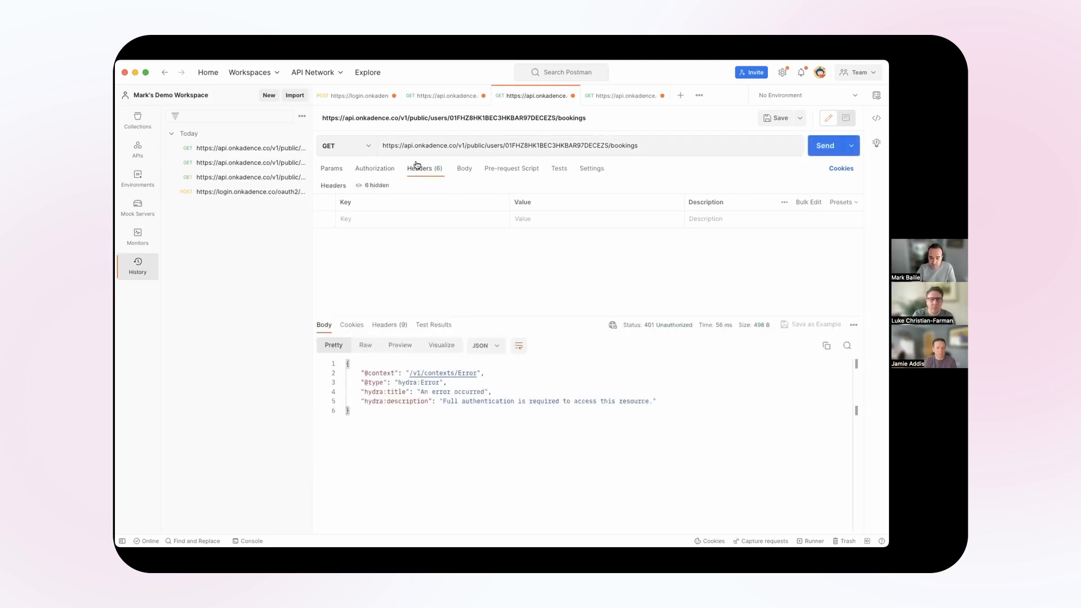
- Copy the bearer token from the lastName request, set Bearer Token auth on the bookings request, and resend for 200 OK
click(445, 95)
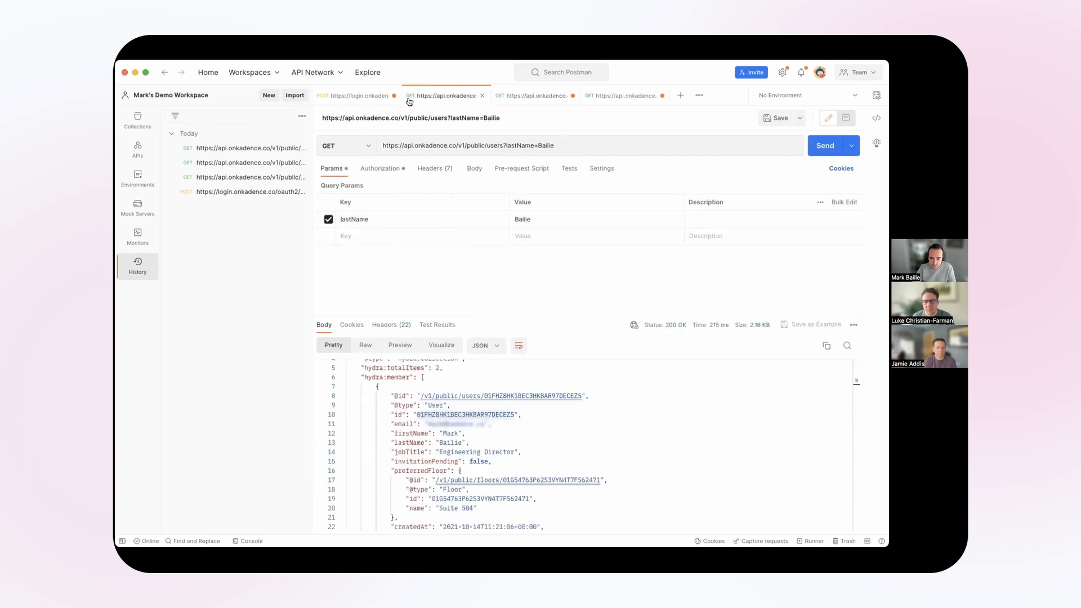
click(380, 168)
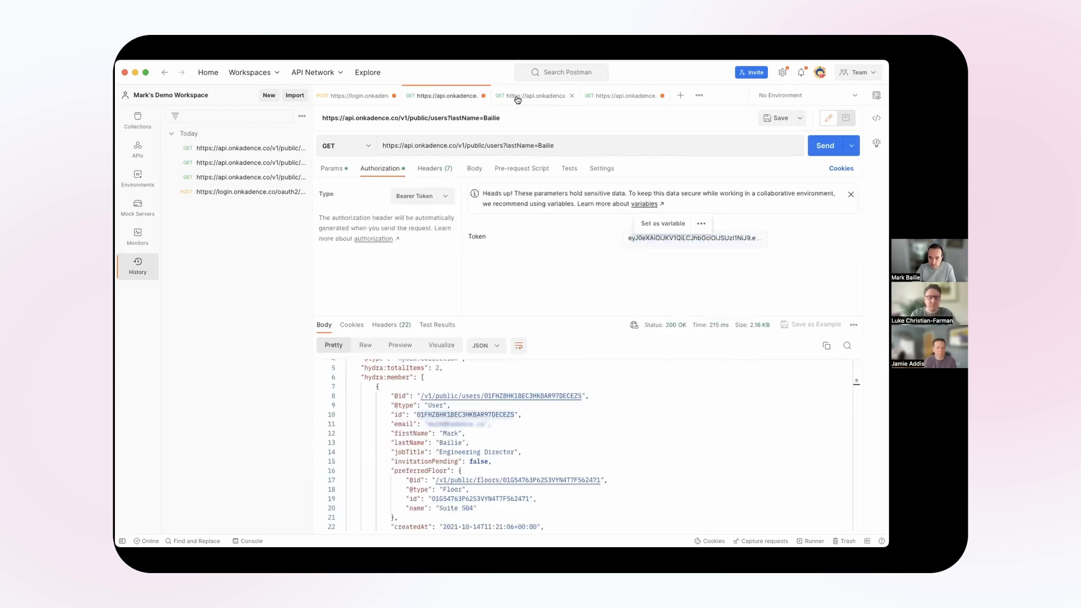
click(421, 196)
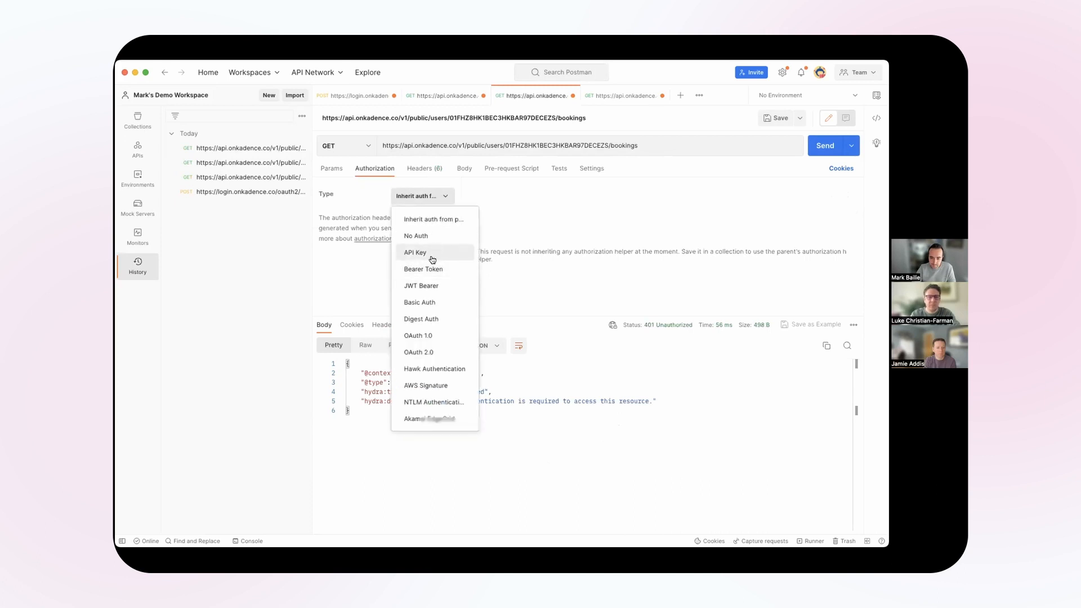
click(423, 269)
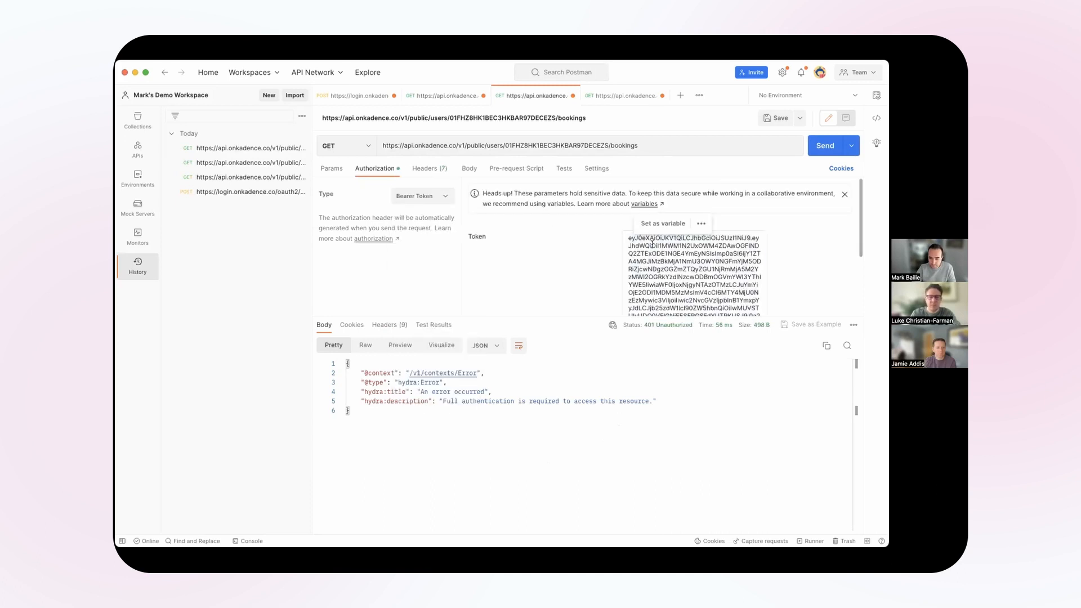
click(426, 168)
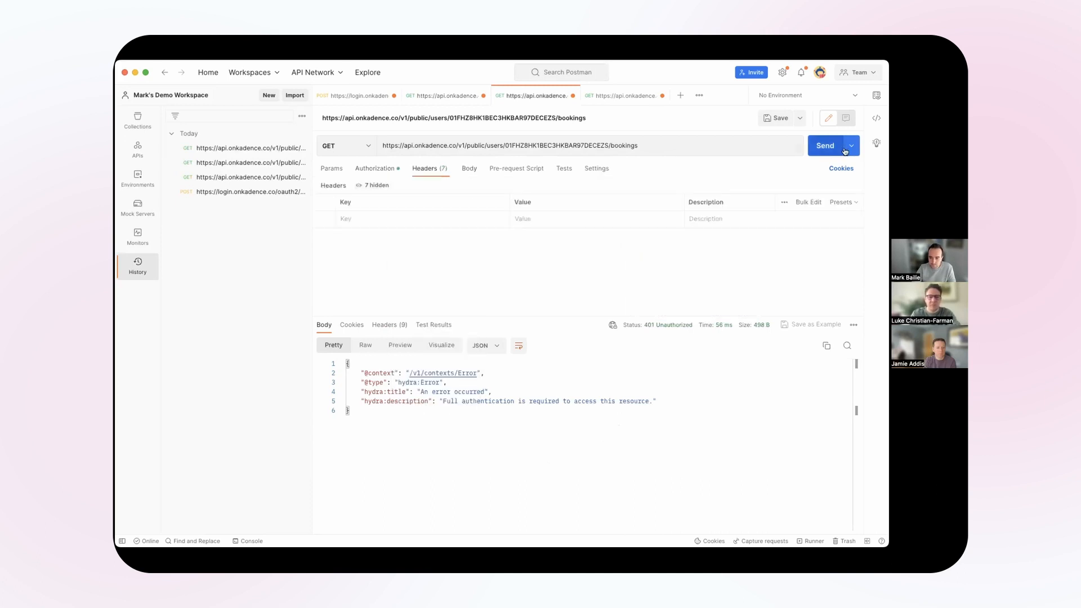
click(826, 146)
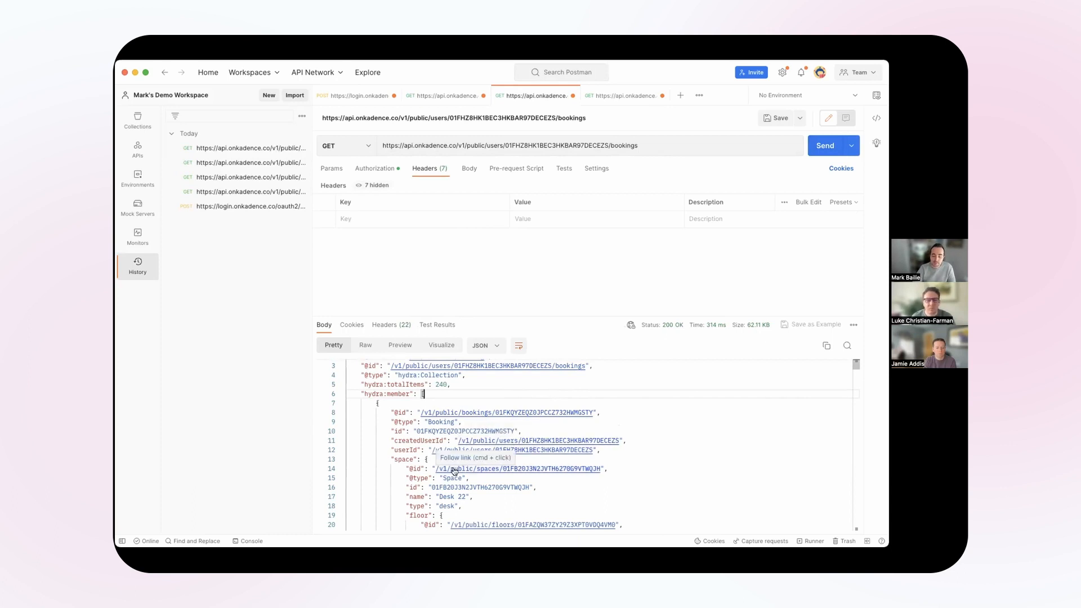
mouse_move(597, 257)
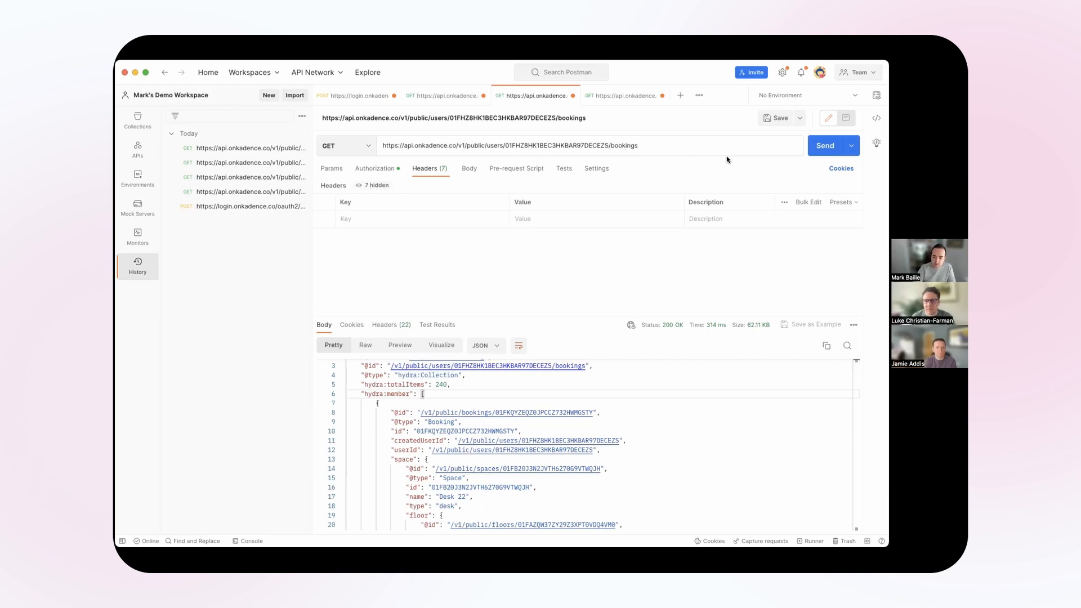
- Send the bookings request with ?status=booked, discarding the accidental extra tab, and review the 5 bookings
text(?)
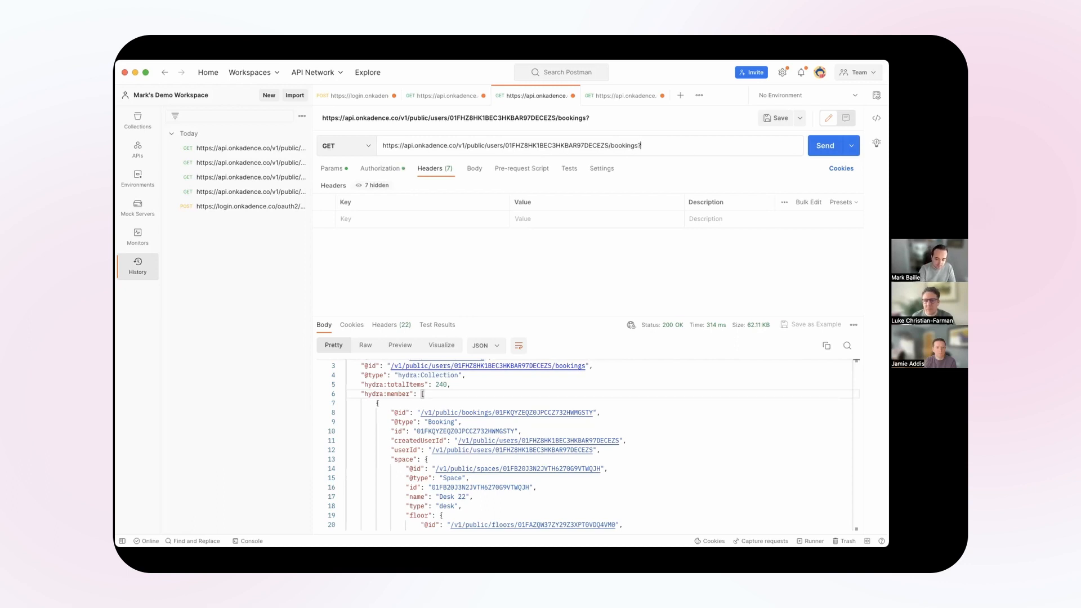
text(status=)
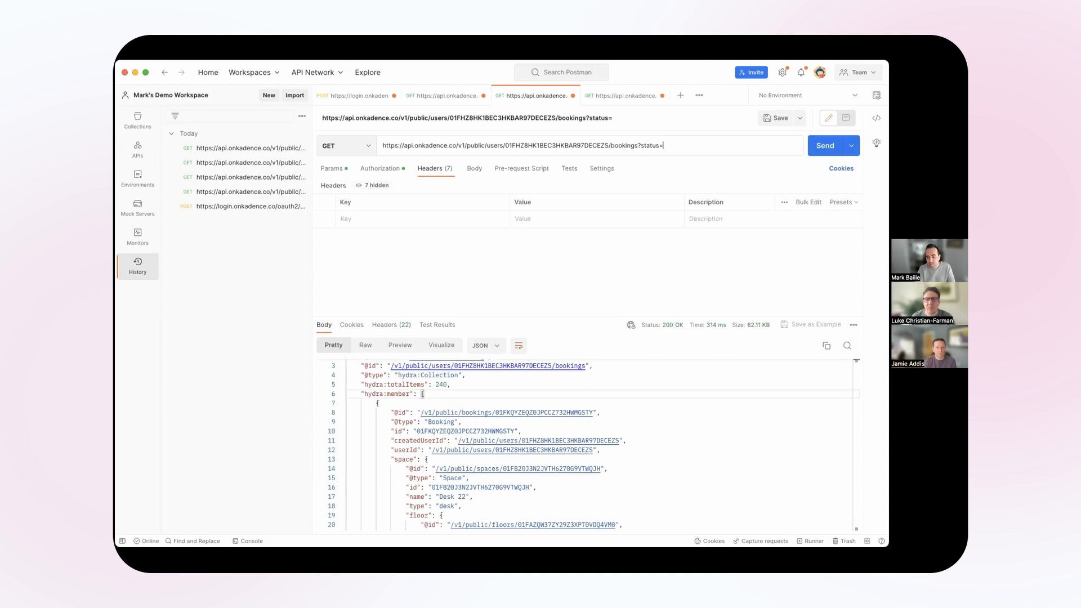
click(824, 145)
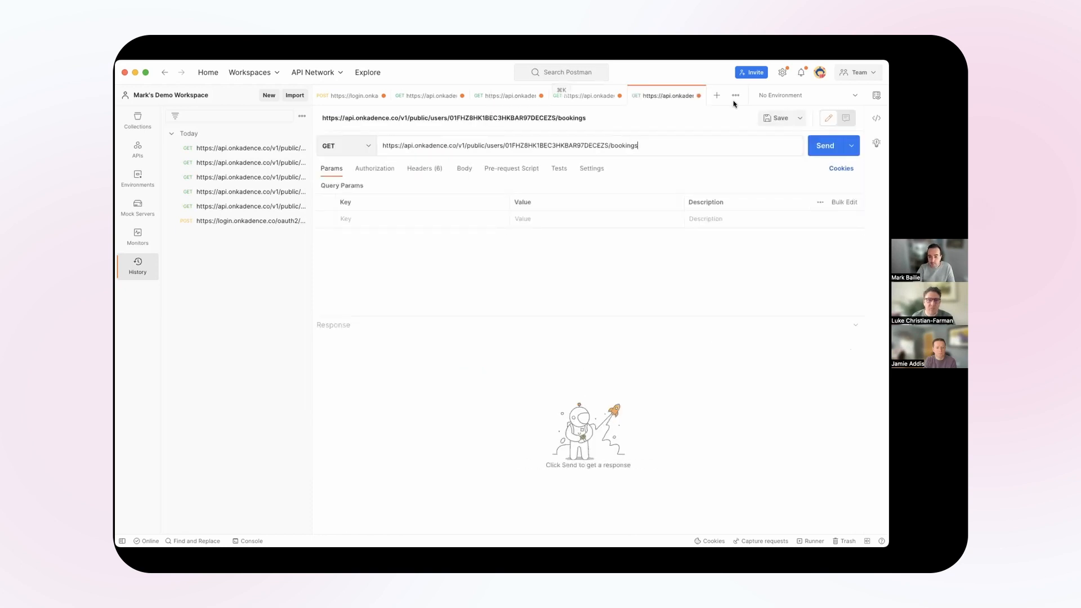
click(698, 95)
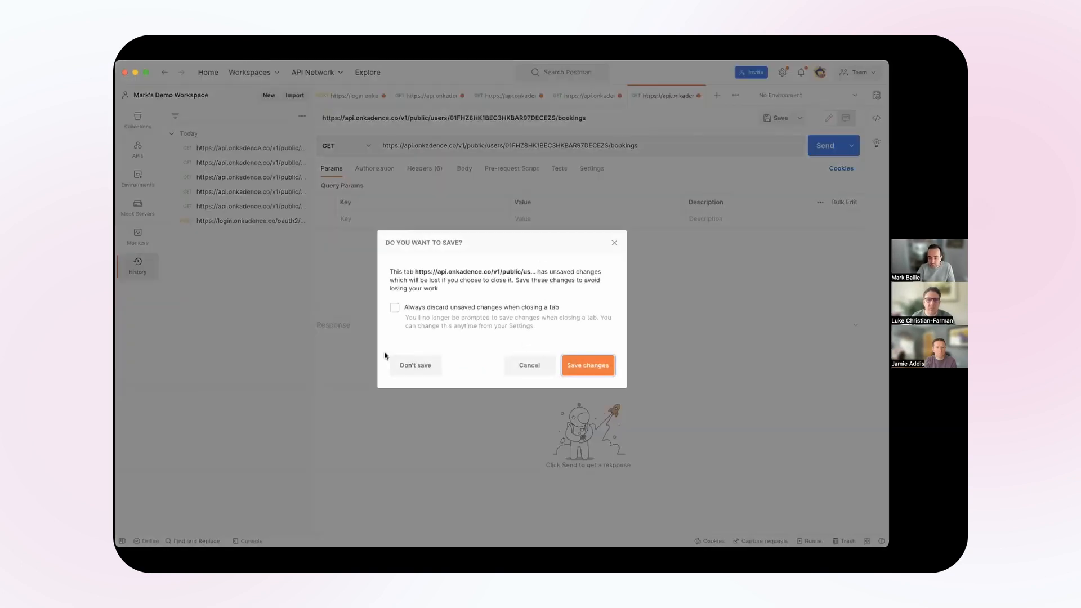
click(588, 365)
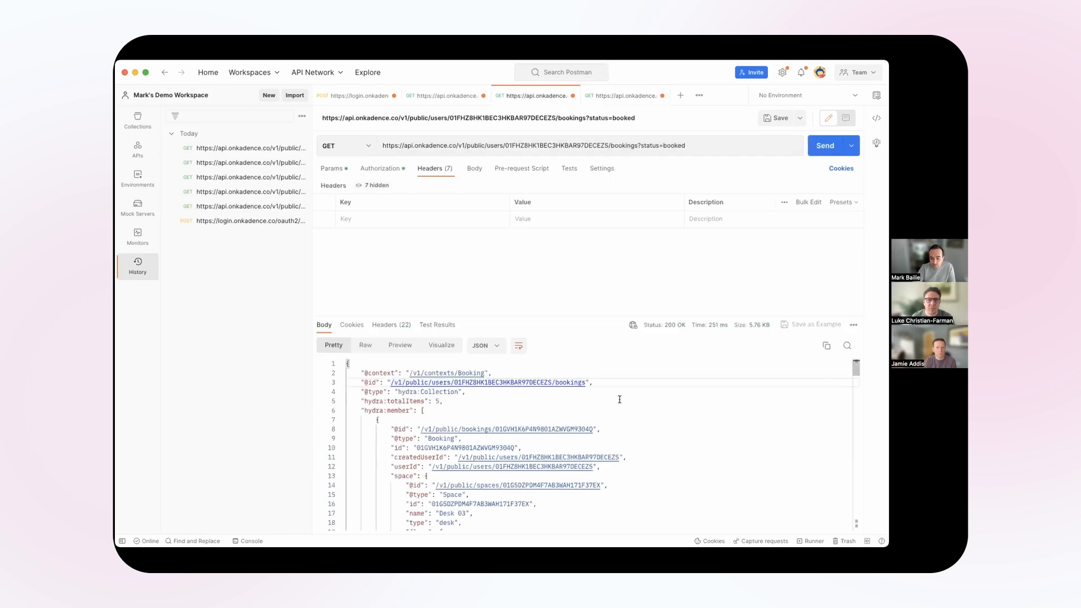
scroll(down, 3)
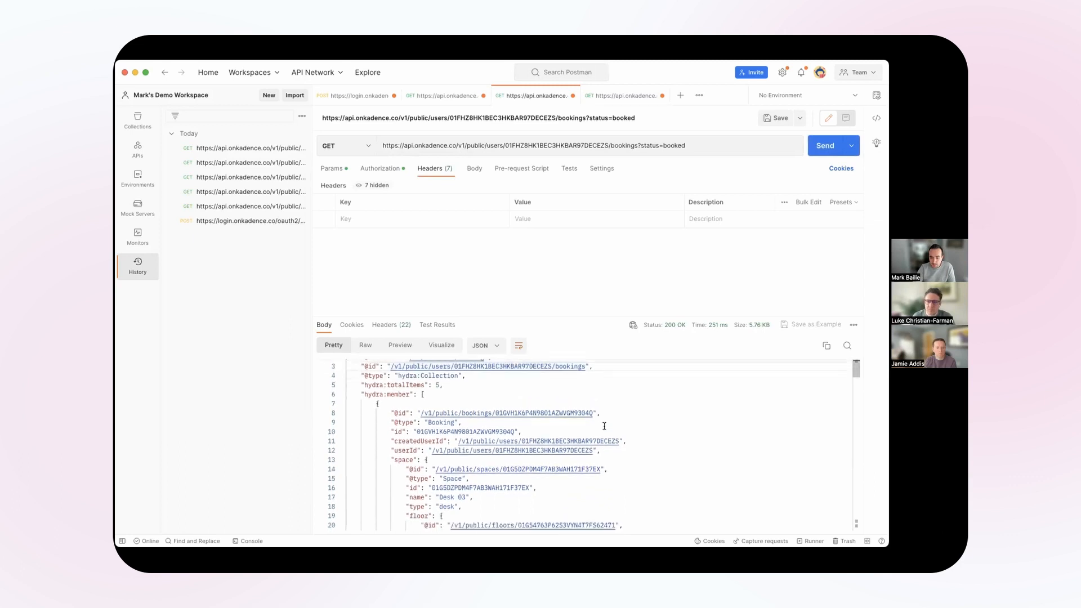
scroll(down, 3)
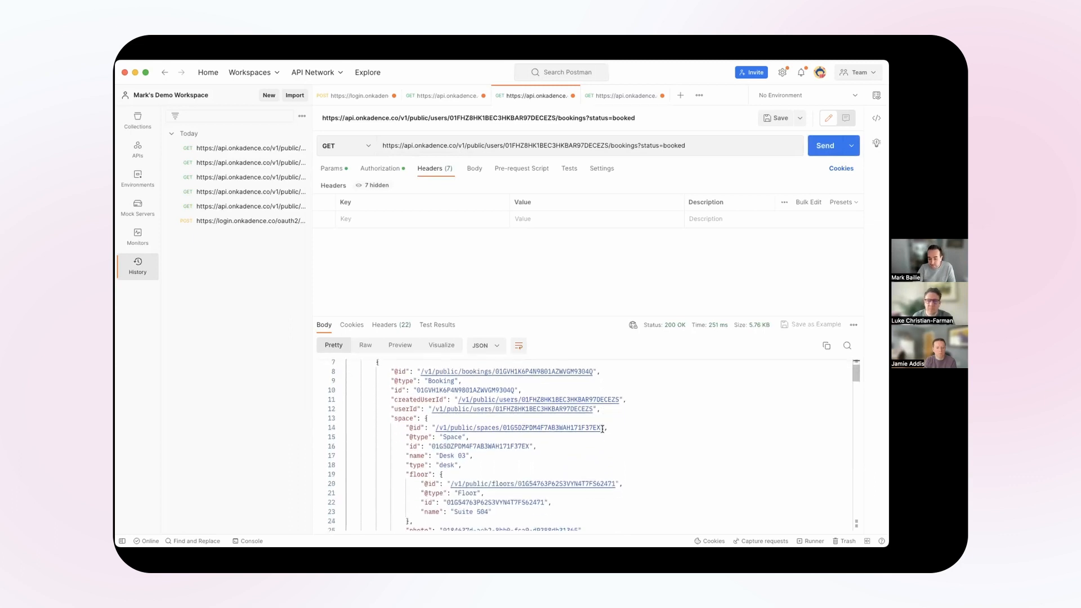
click(624, 94)
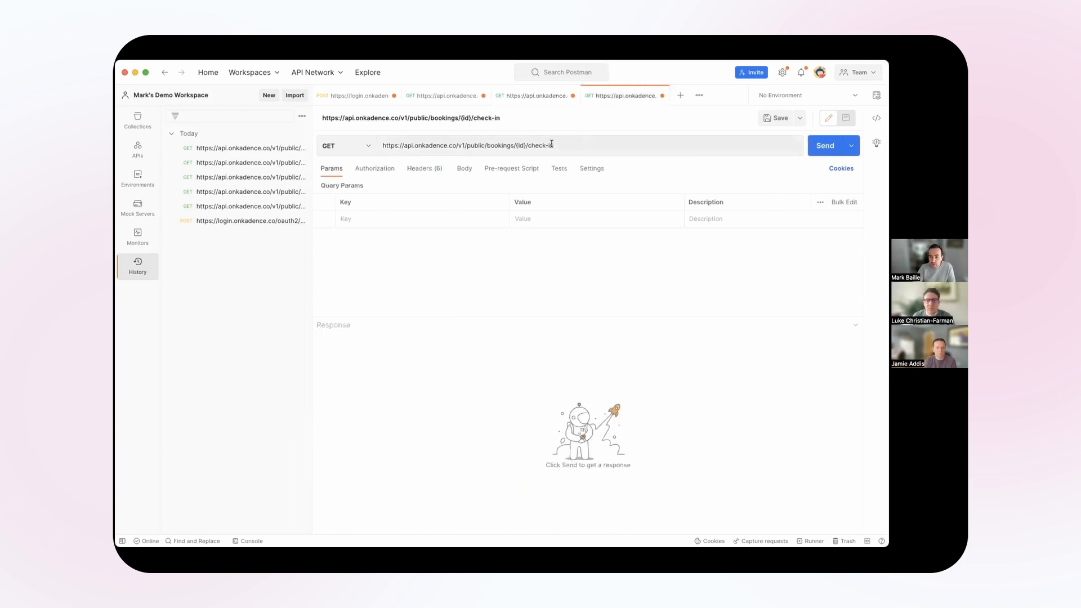
double_click(543, 145)
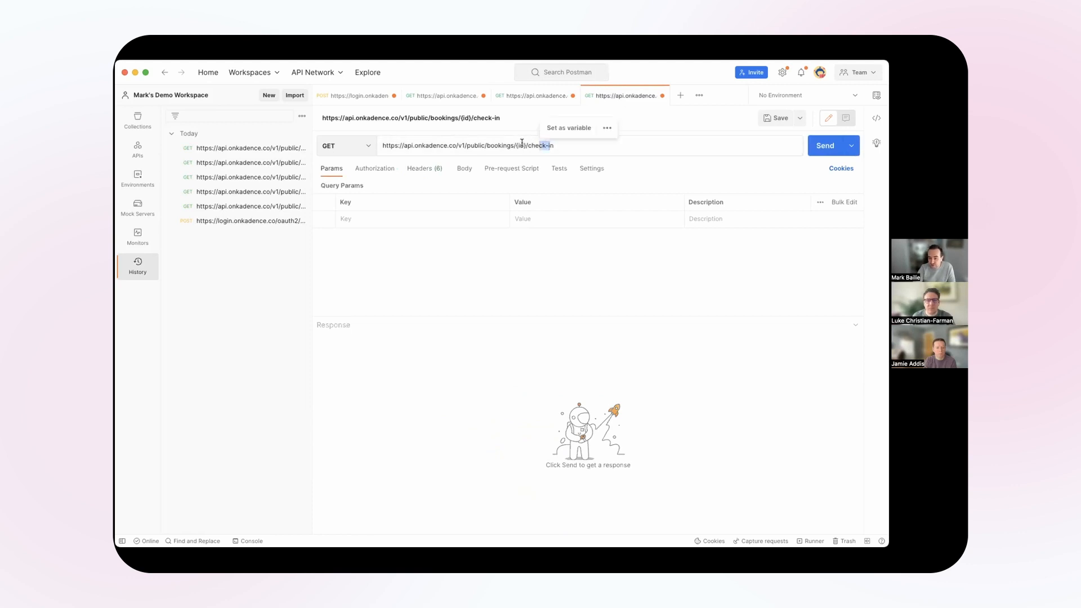
click(825, 146)
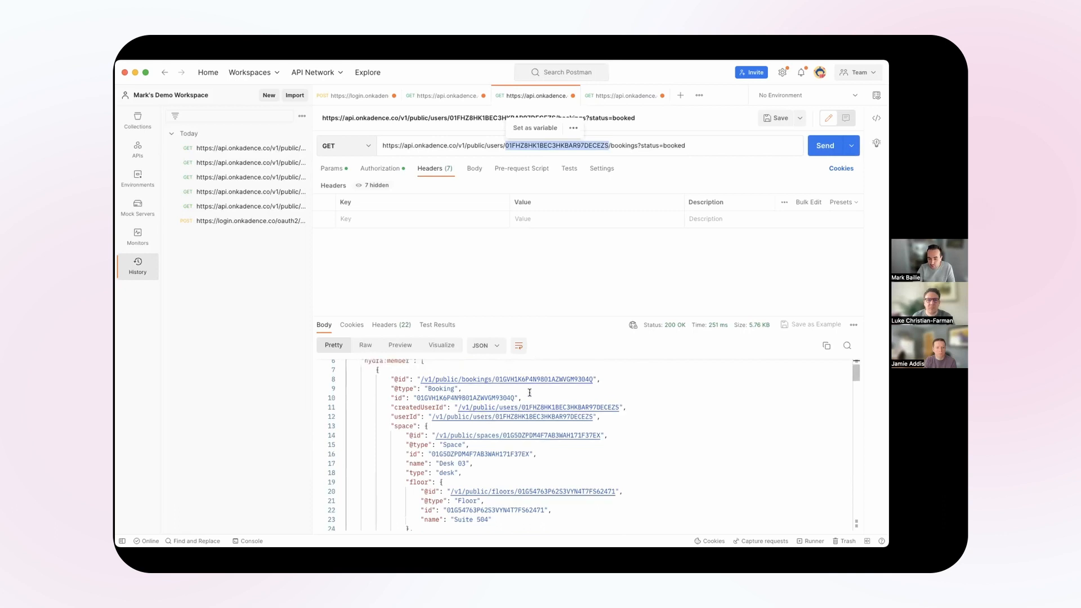
double_click(469, 397)
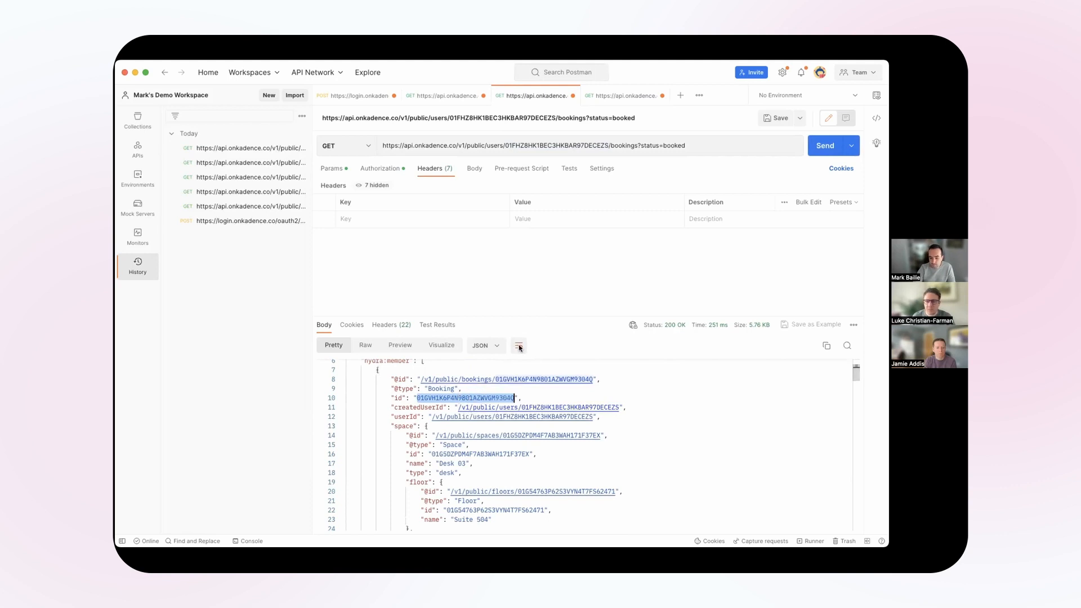
scroll(down, 3)
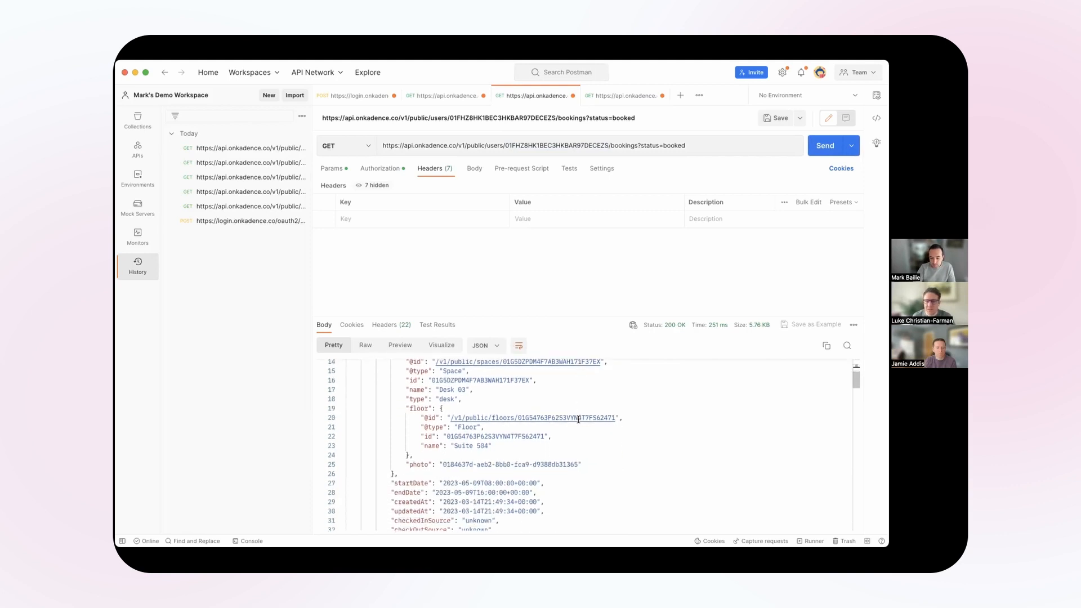
scroll(down, 3)
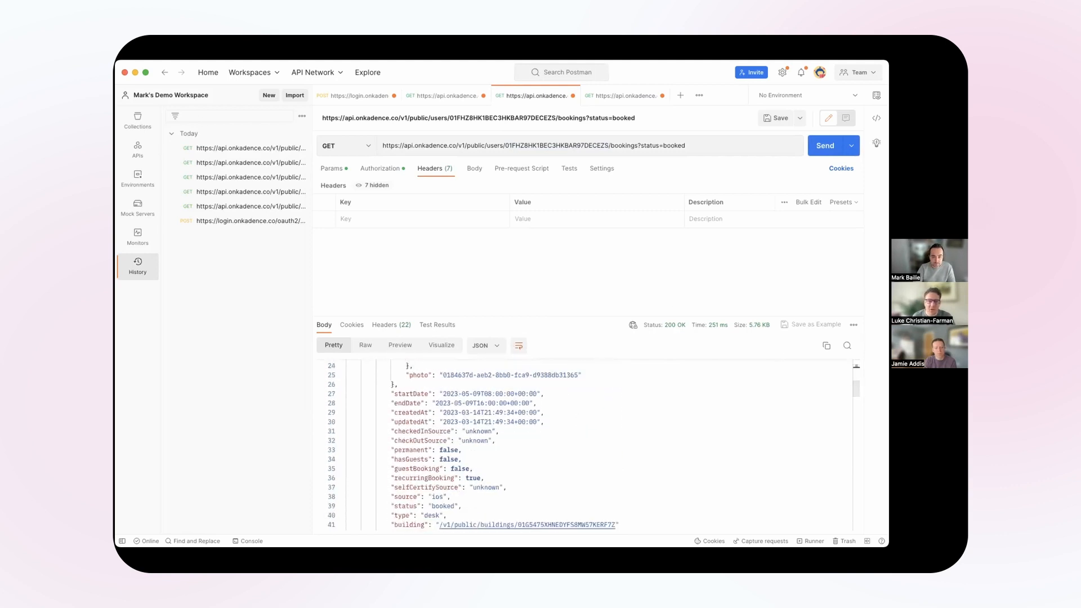